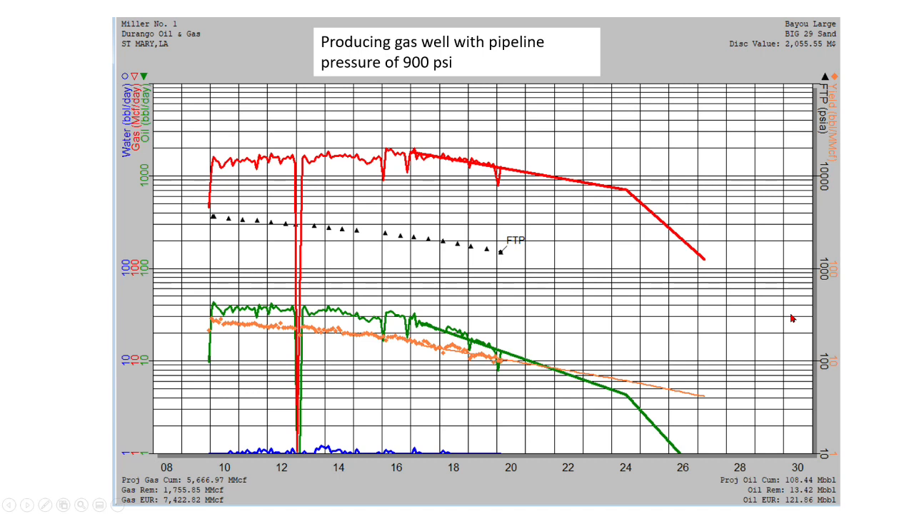
{"action": "mouse_move", "coordinate": [218, 177]}
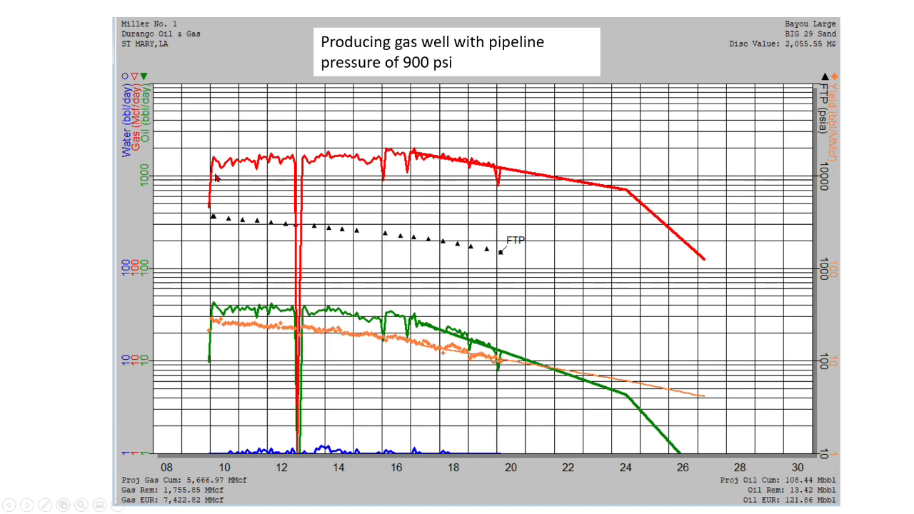
{"action": "mouse_move", "coordinate": [310, 175]}
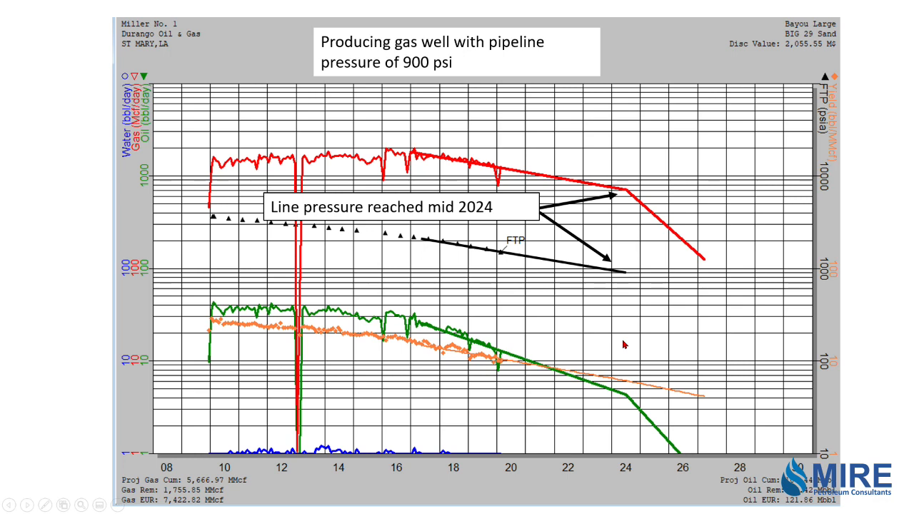
{"action": "mouse_move", "coordinate": [703, 267]}
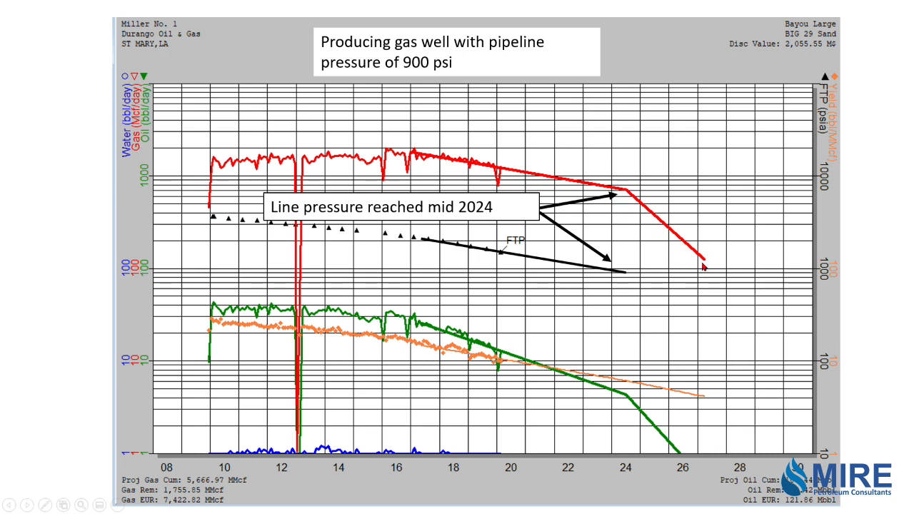
{"action": "mouse_move", "coordinate": [451, 277]}
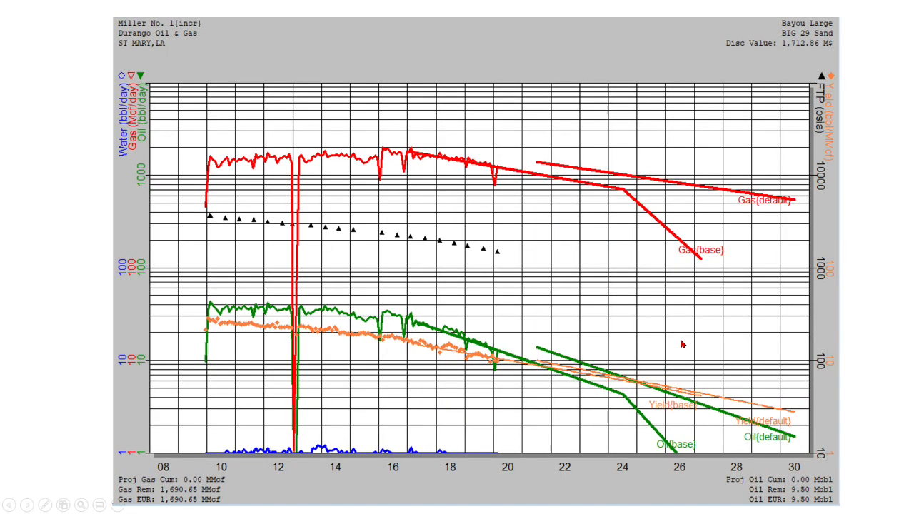
{"action": "mouse_move", "coordinate": [554, 218]}
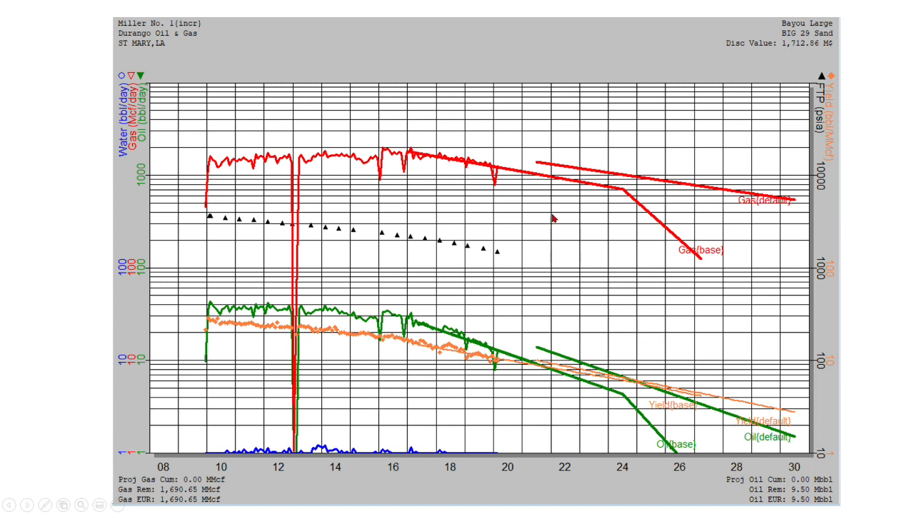
{"action": "mouse_move", "coordinate": [713, 199]}
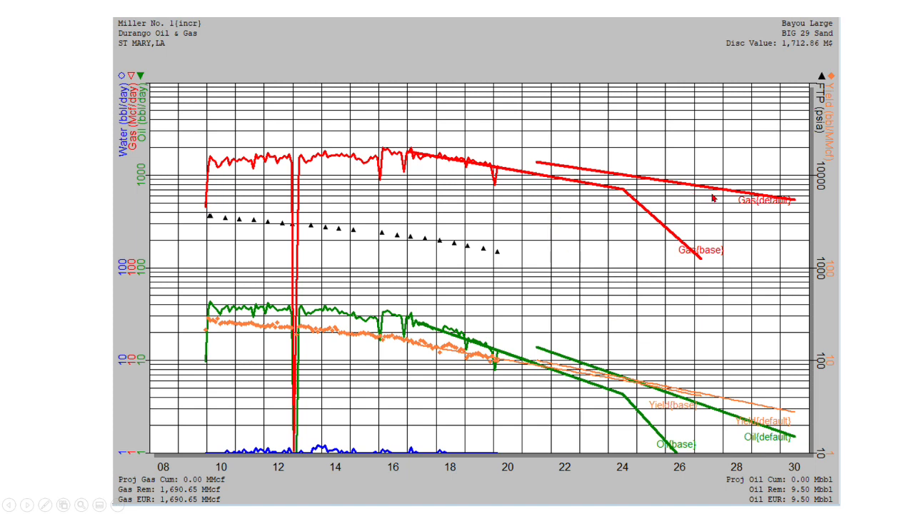
{"action": "mouse_move", "coordinate": [574, 361]}
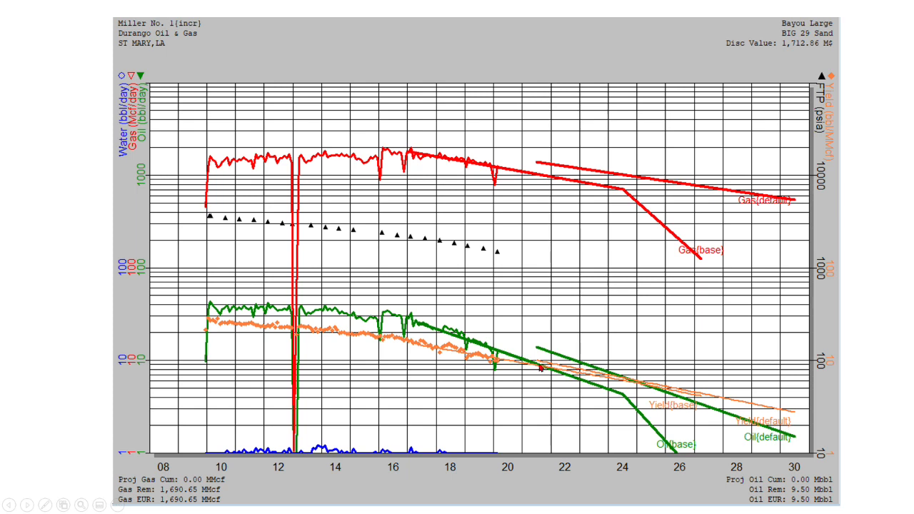
{"action": "mouse_move", "coordinate": [612, 294]}
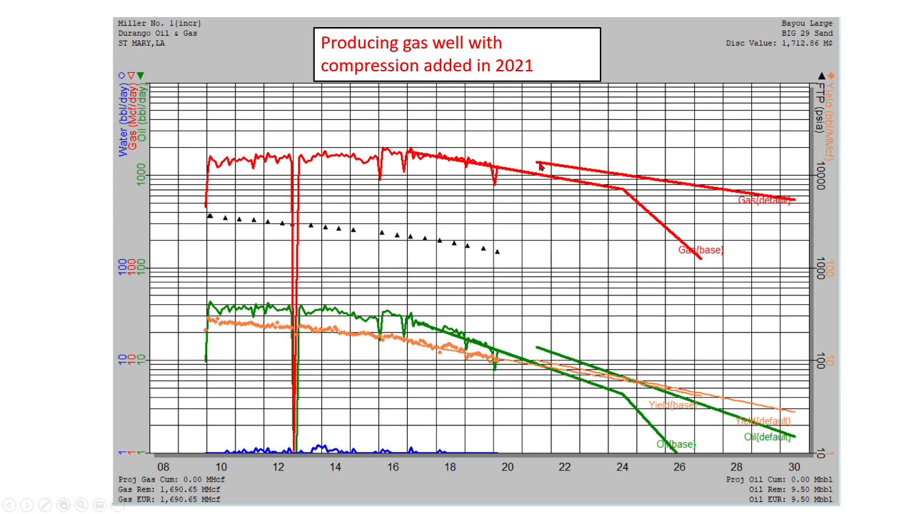
{"action": "mouse_move", "coordinate": [549, 245]}
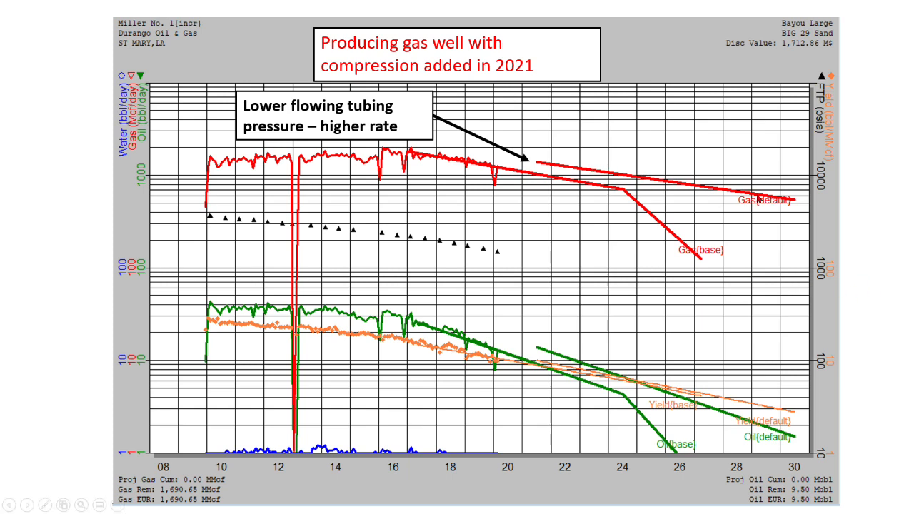
{"action": "mouse_move", "coordinate": [560, 278]}
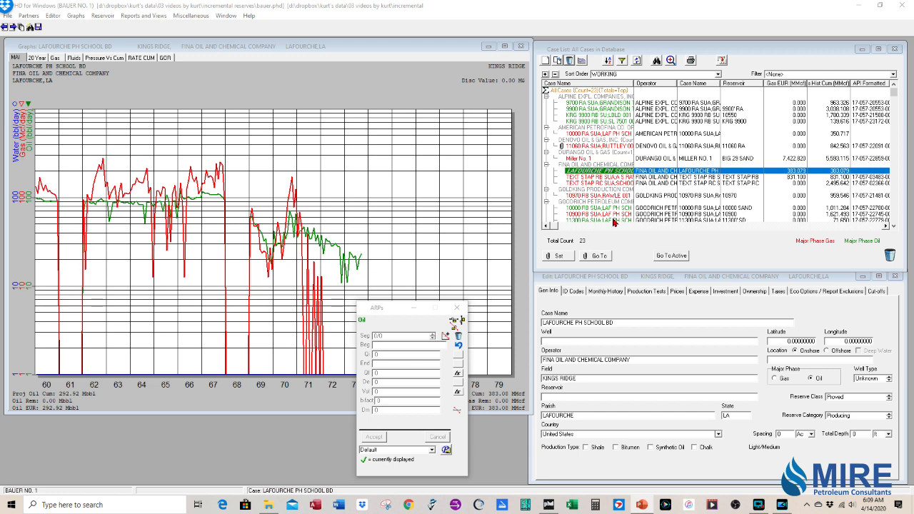
{"action": "mouse_move", "coordinate": [419, 307]}
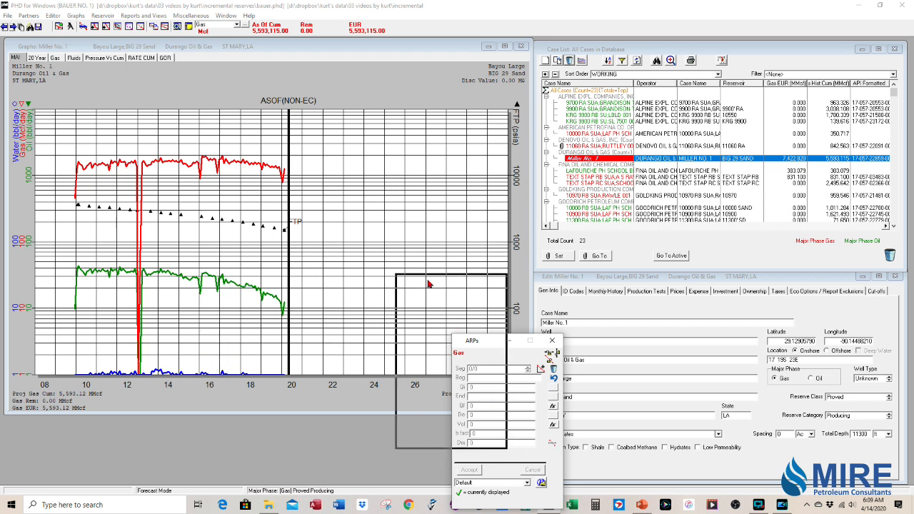
Step: Review Miller No. 1's investments and ownership, then return to Gen Info and dismiss ARPs
{"action": "left_click_drag", "start_coordinate": [471, 340], "coordinate": [415, 279]}
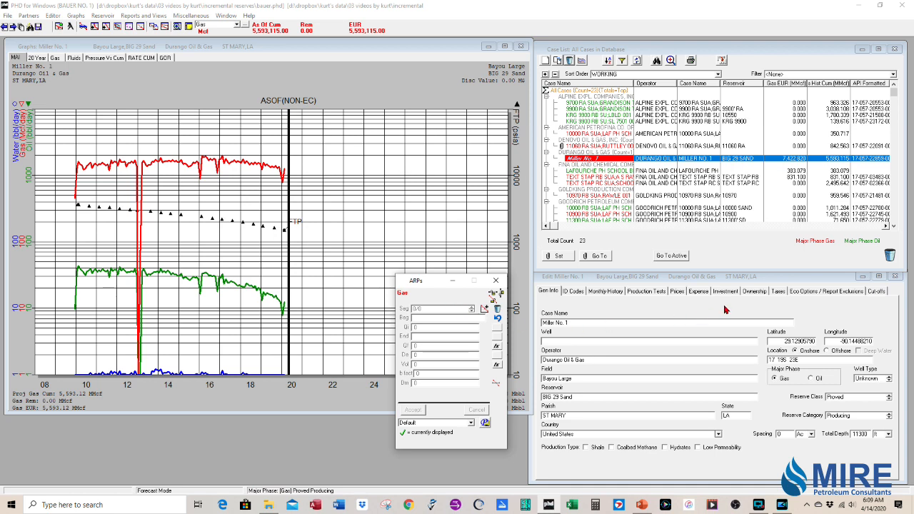
{"action": "left_click", "coordinate": [698, 290]}
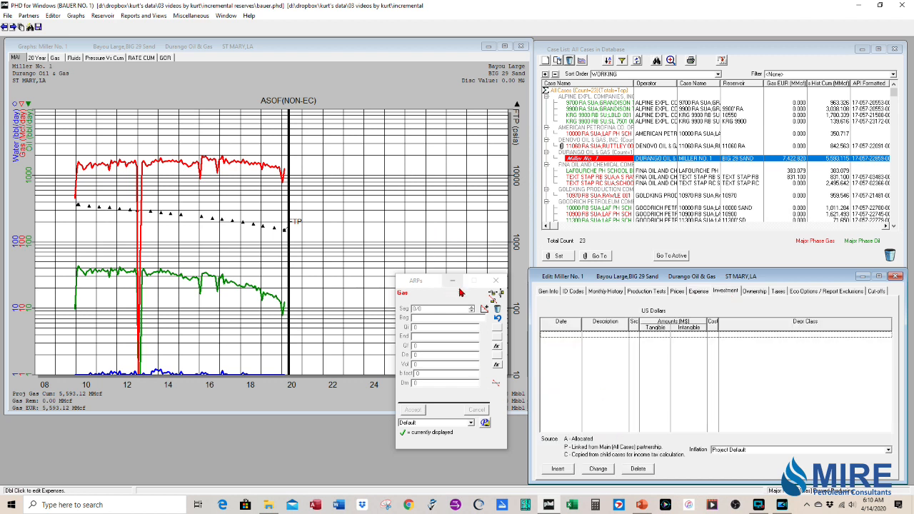
{"action": "left_click", "coordinate": [755, 290]}
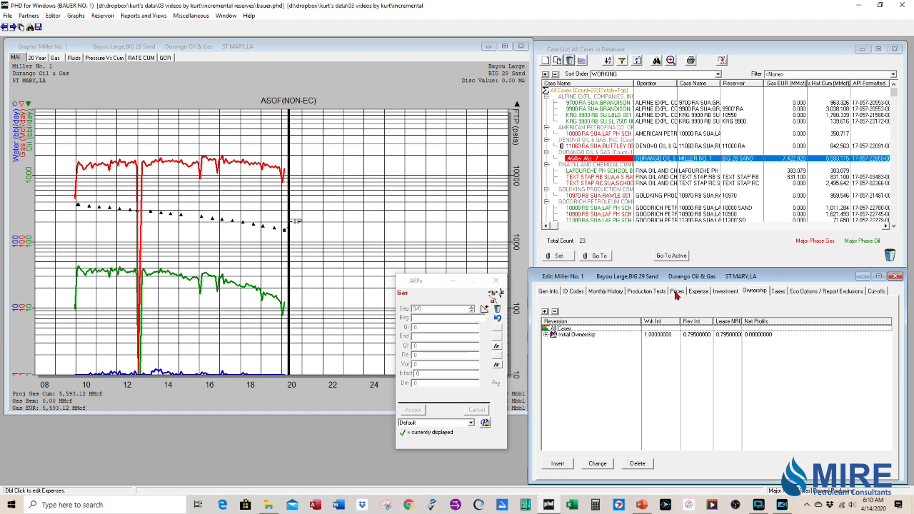
{"action": "left_click", "coordinate": [549, 290]}
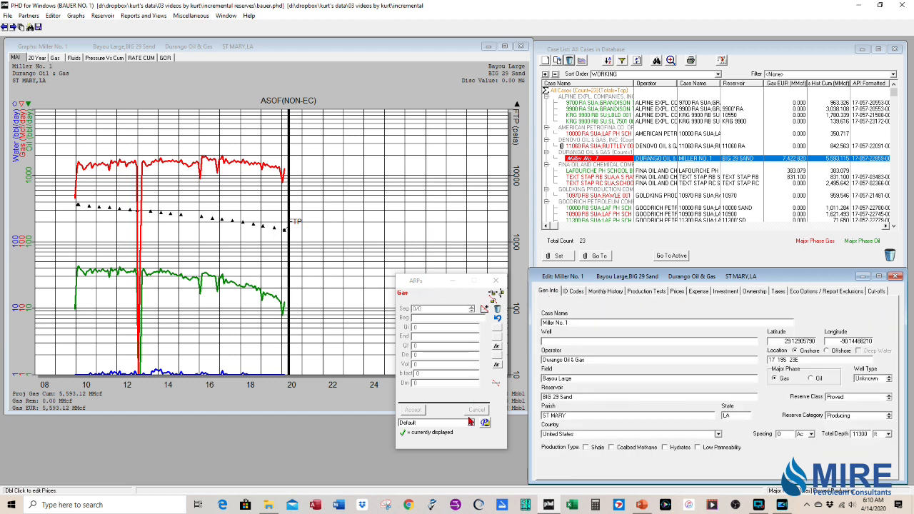
{"action": "left_click", "coordinate": [411, 409]}
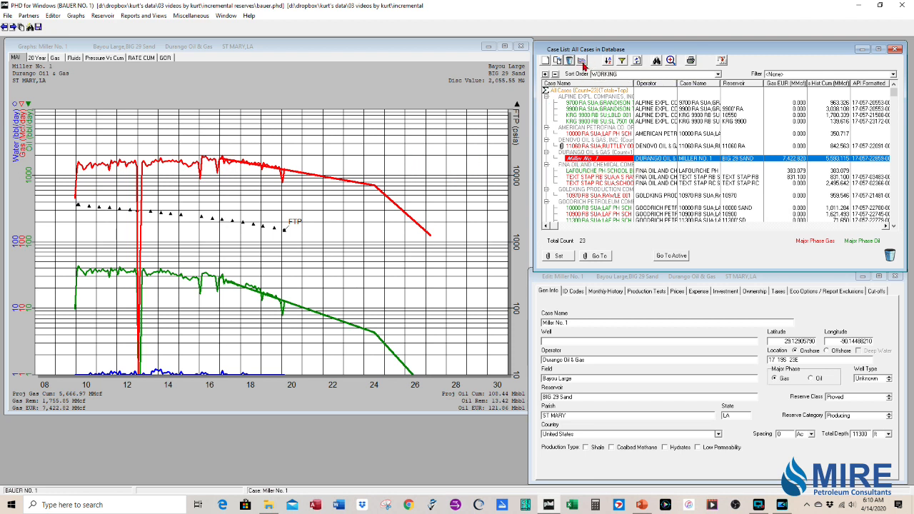
{"action": "mouse_move", "coordinate": [569, 60]}
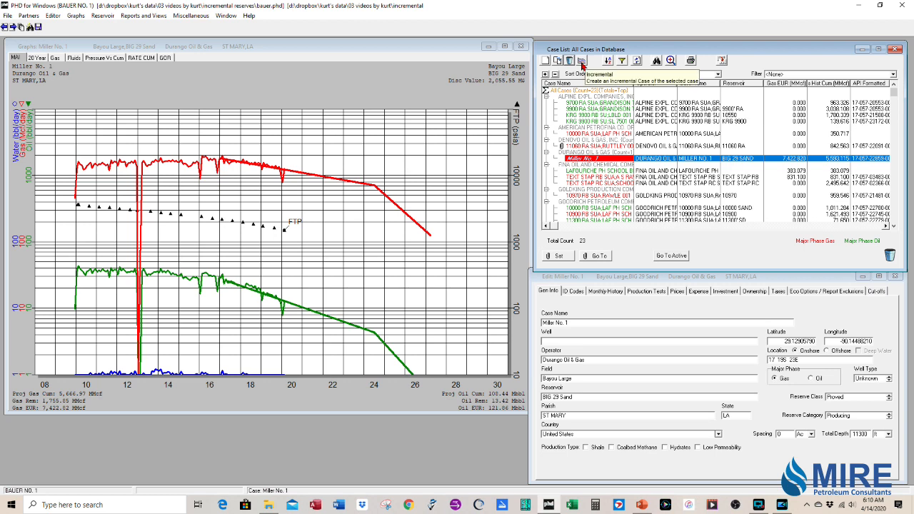
Step: Create incremental case 'Miller No. 1 Compression' from Miller No. 1, excluding investments and expenses
{"action": "left_click", "coordinate": [581, 60]}
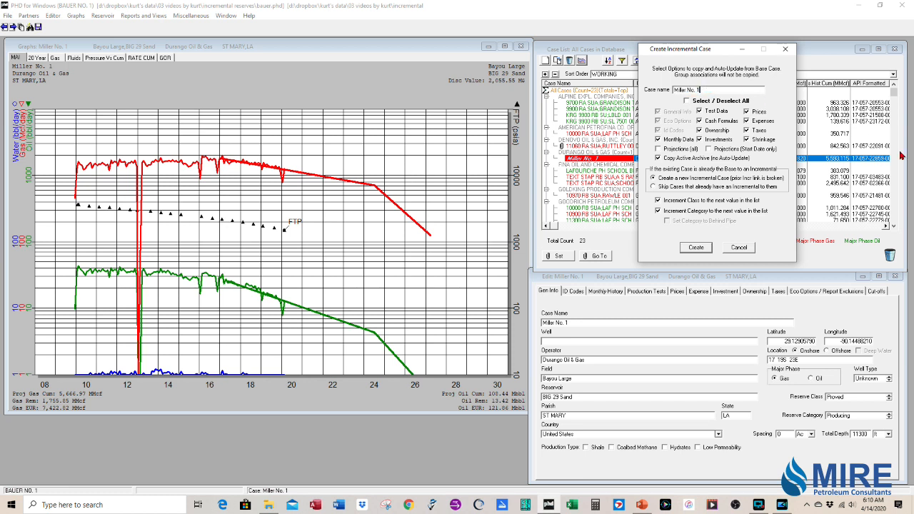
{"action": "type", "text": "D"}
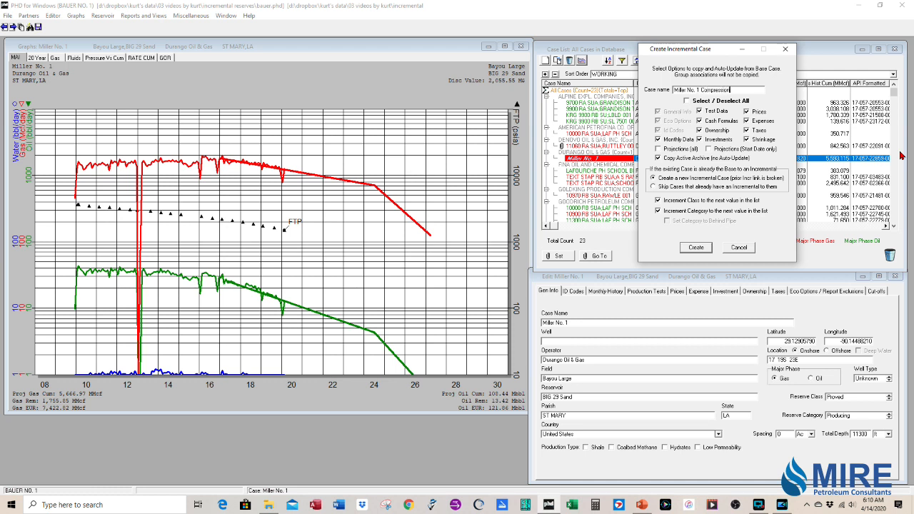
{"action": "mouse_move", "coordinate": [772, 177]}
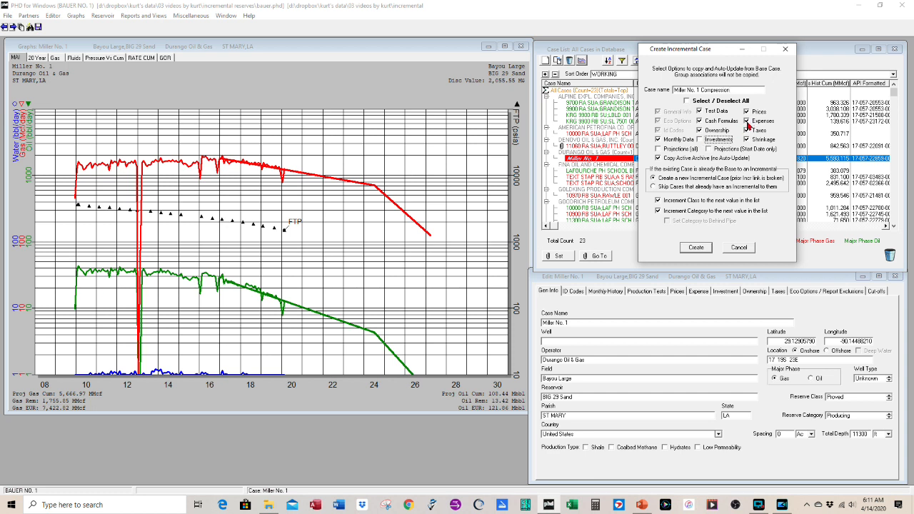
{"action": "left_click", "coordinate": [747, 130]}
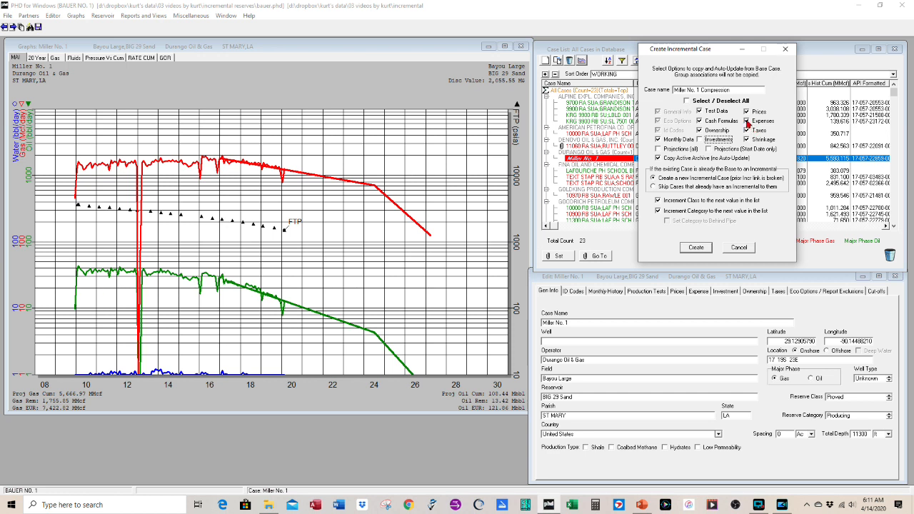
{"action": "left_click", "coordinate": [746, 121]}
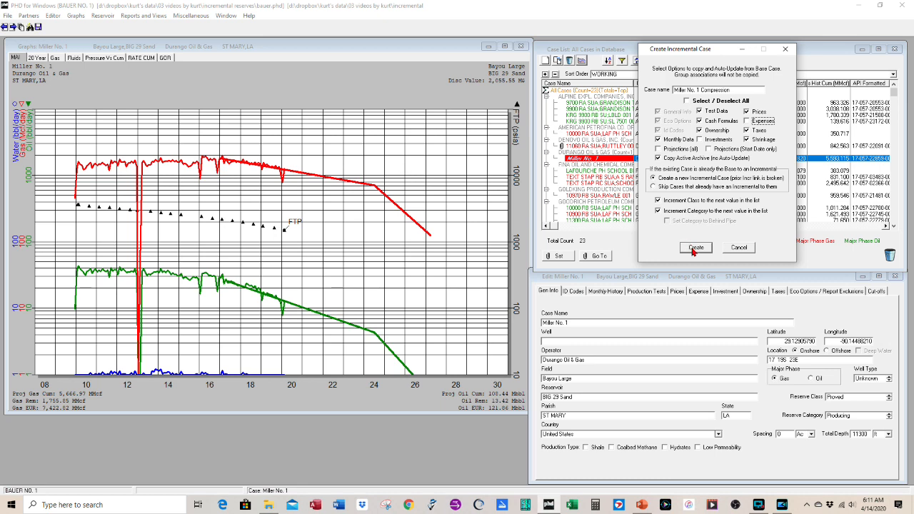
{"action": "left_click", "coordinate": [694, 247]}
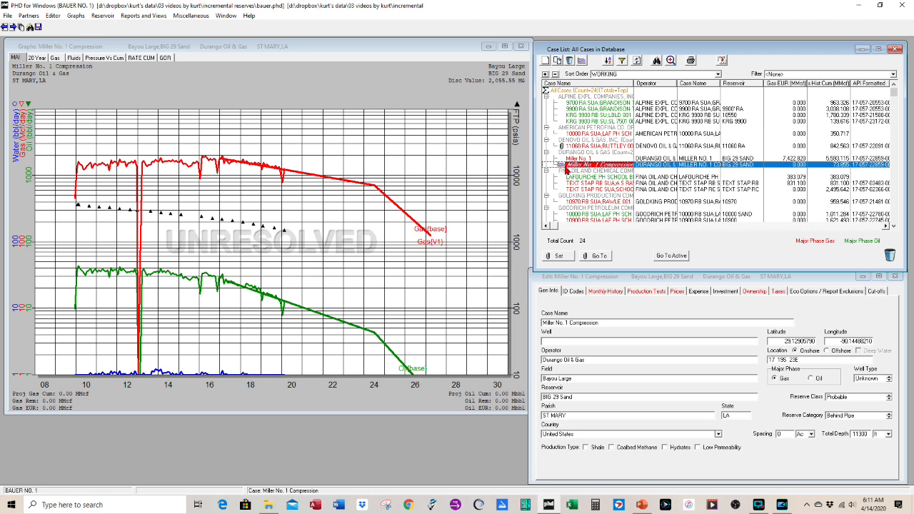
{"action": "mouse_move", "coordinate": [327, 108]}
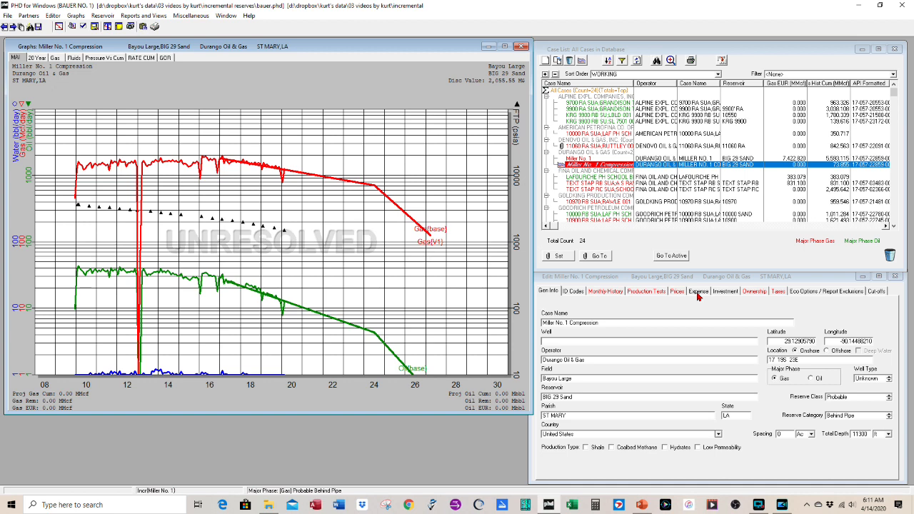
Step: Save well costs of $6,500/month from May 2020 and $7,500/month from July 2022
{"action": "left_click", "coordinate": [698, 291]}
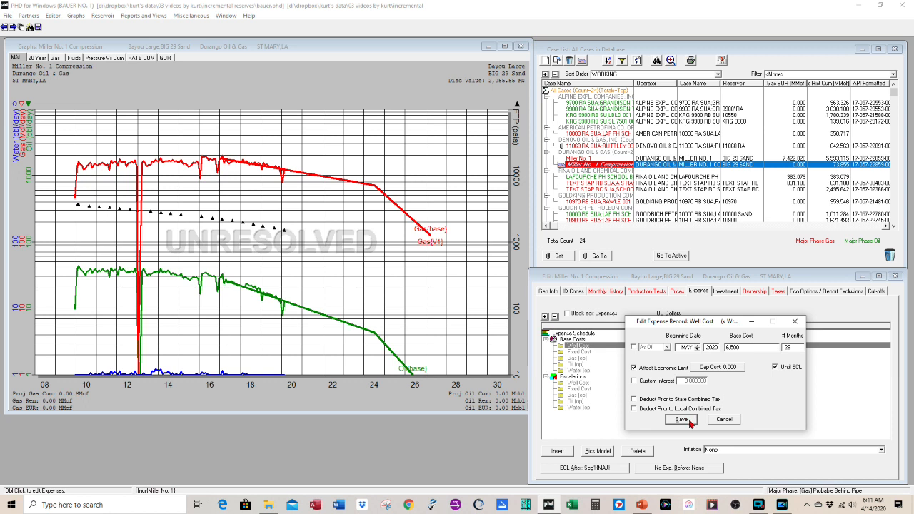
{"action": "left_click", "coordinate": [680, 419]}
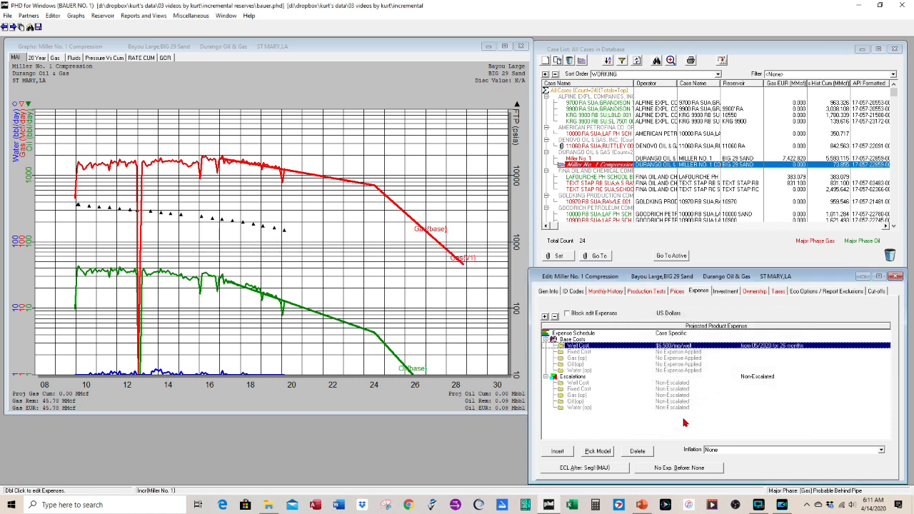
{"action": "mouse_move", "coordinate": [737, 353]}
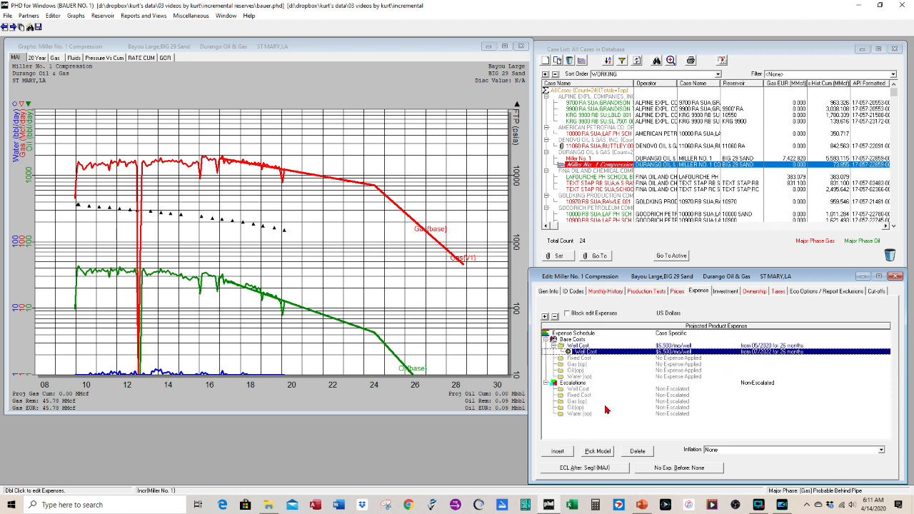
{"action": "mouse_move", "coordinate": [671, 357]}
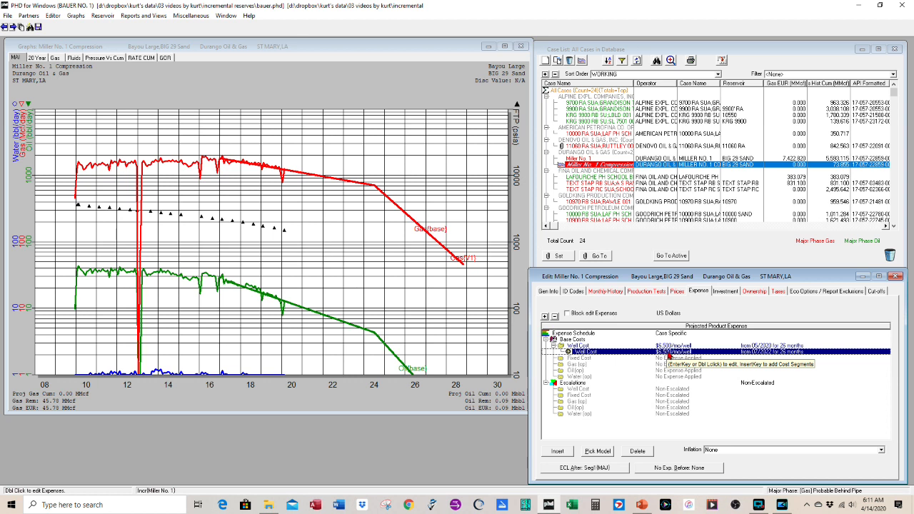
{"action": "double_click", "coordinate": [584, 351]}
{"action": "type", "text": "7500"}
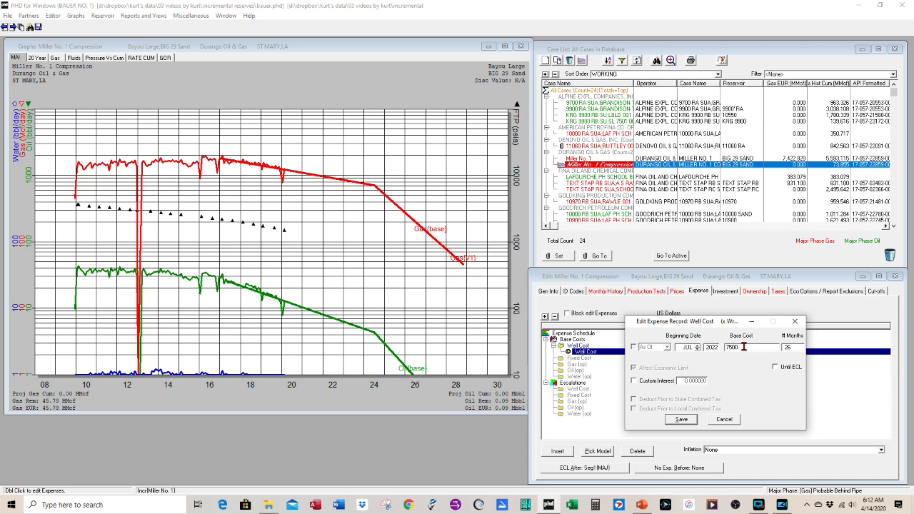
{"action": "left_click", "coordinate": [680, 419]}
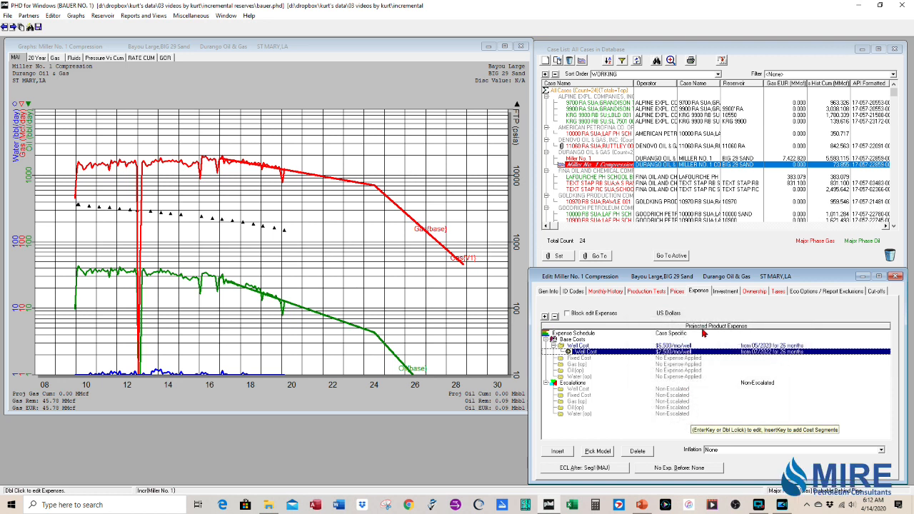
Step: Add an 'Install Compression' Workover investment dated 07/01/2021 with $150M intangible cost
{"action": "left_click", "coordinate": [726, 291]}
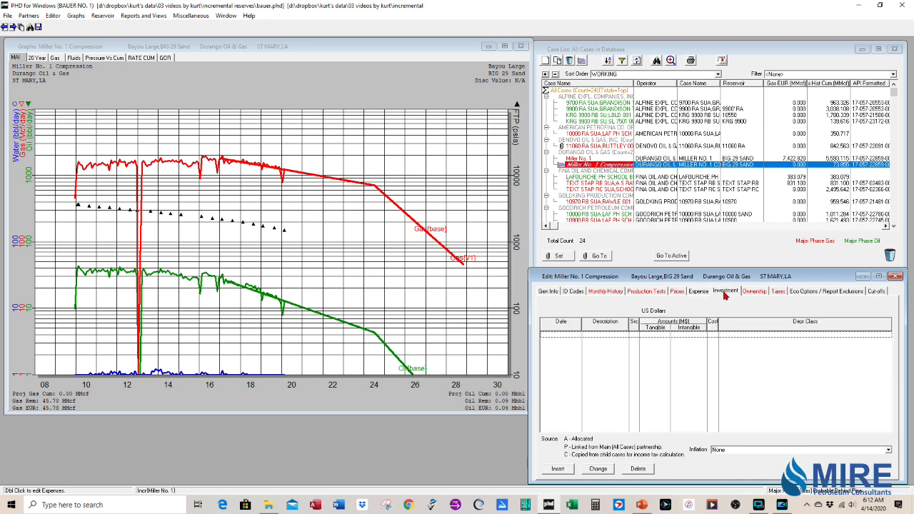
{"action": "mouse_move", "coordinate": [554, 468]}
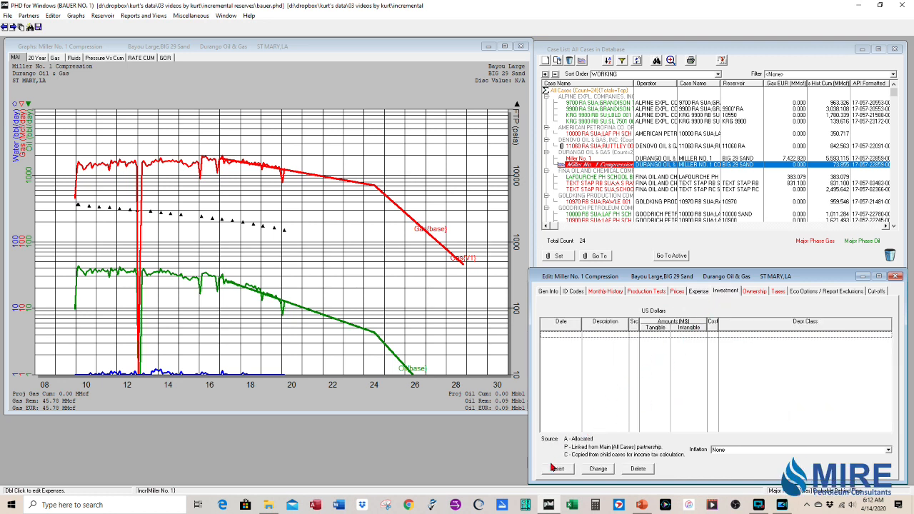
{"action": "left_click", "coordinate": [557, 468]}
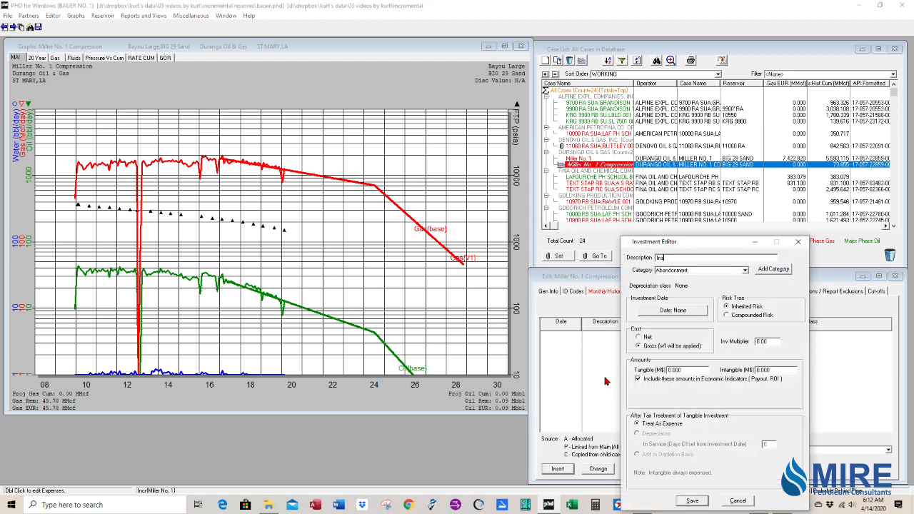
{"action": "type", "text": "Install Compl"}
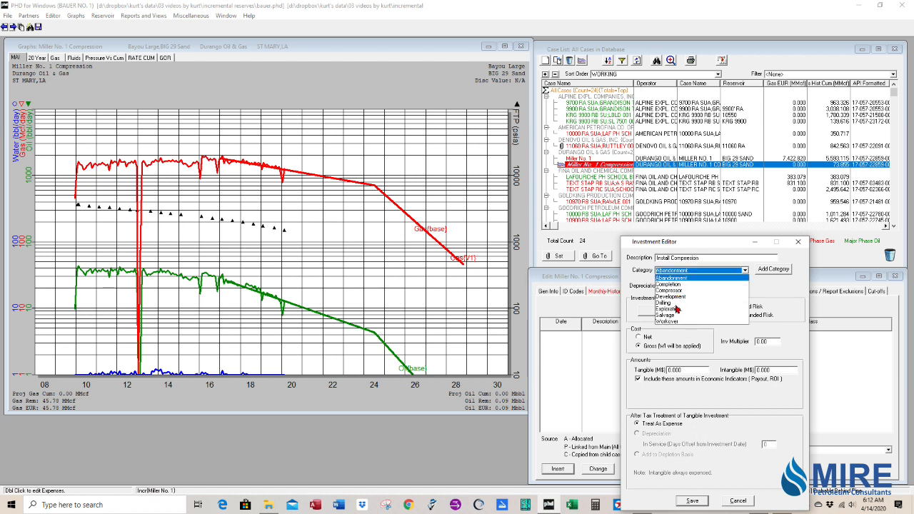
{"action": "left_click", "coordinate": [666, 321]}
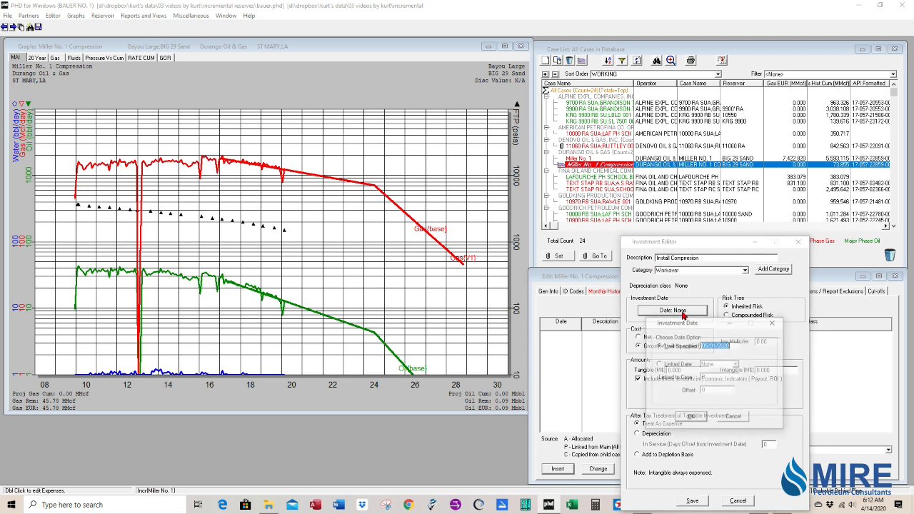
{"action": "left_click", "coordinate": [648, 345]}
{"action": "type", "text": "7/1/"}
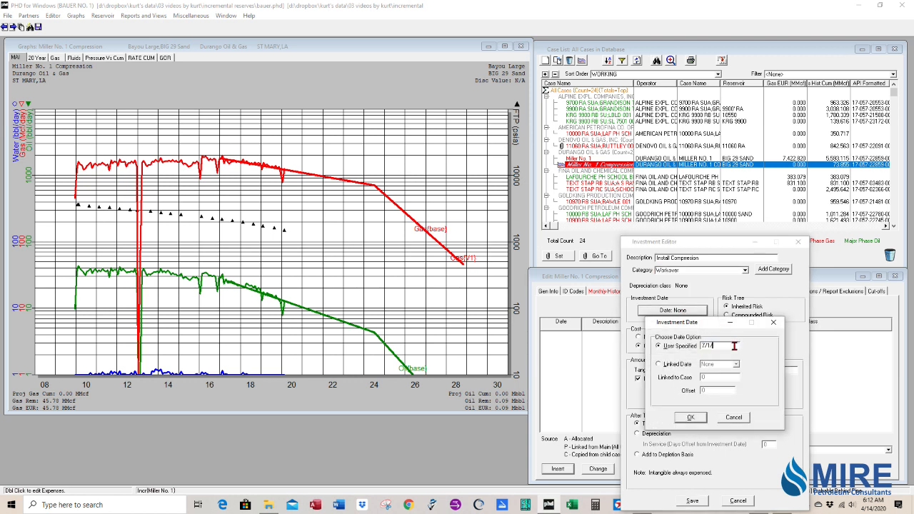
{"action": "type", "text": "2021"}
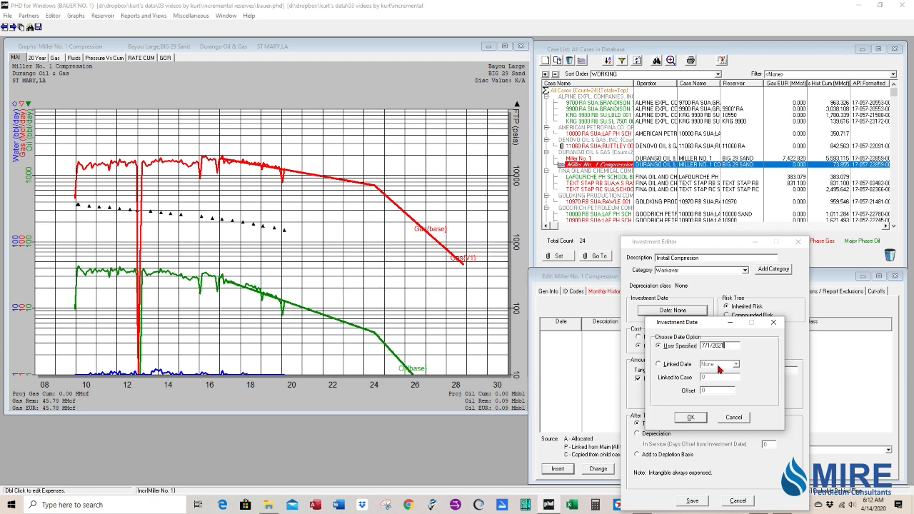
{"action": "left_click", "coordinate": [689, 417]}
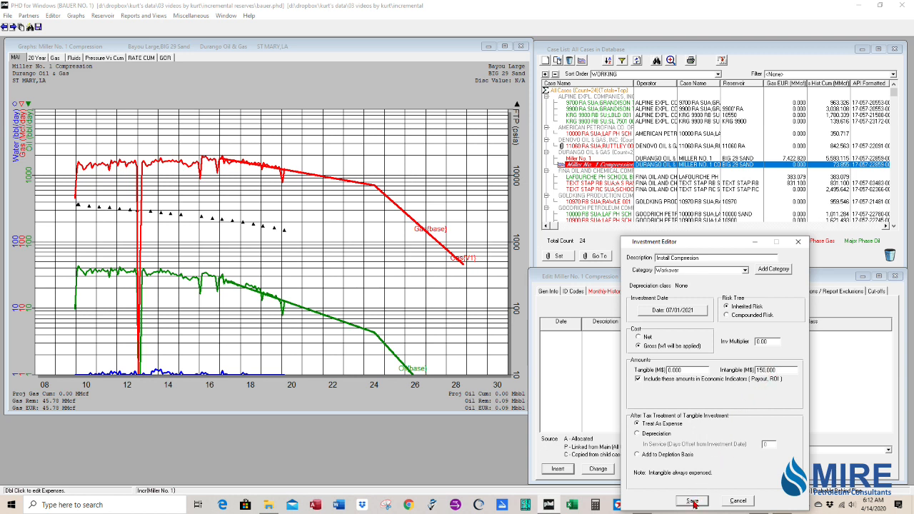
{"action": "left_click", "coordinate": [691, 499]}
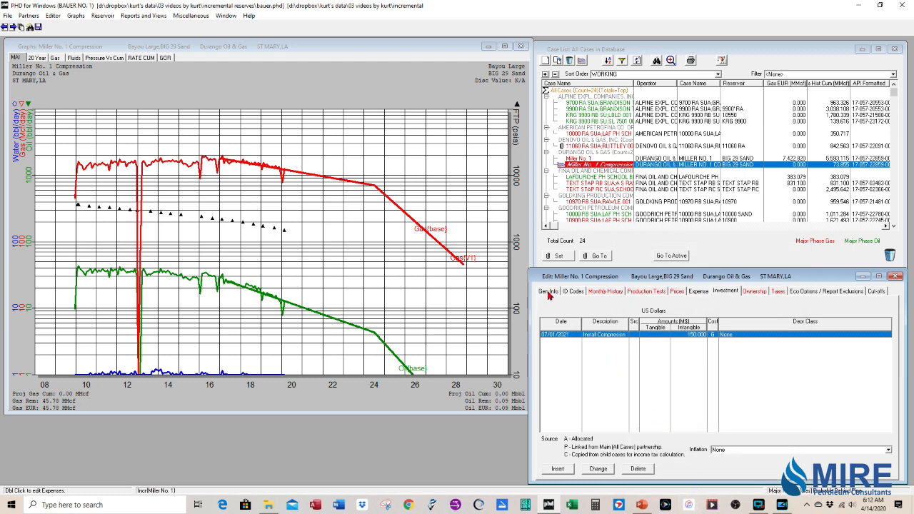
Step: In Gen Info, set the reserve class to Proved and category to Non-Producing
{"action": "left_click", "coordinate": [547, 290]}
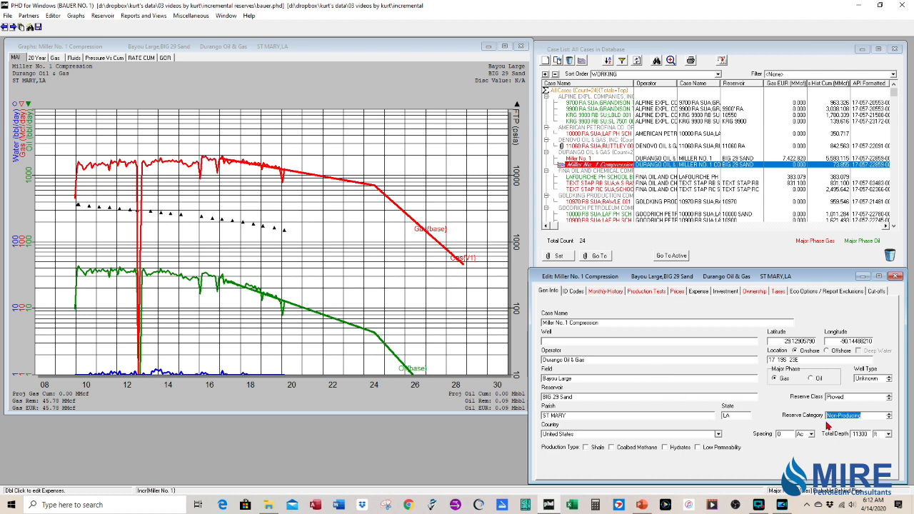
{"action": "mouse_move", "coordinate": [784, 428]}
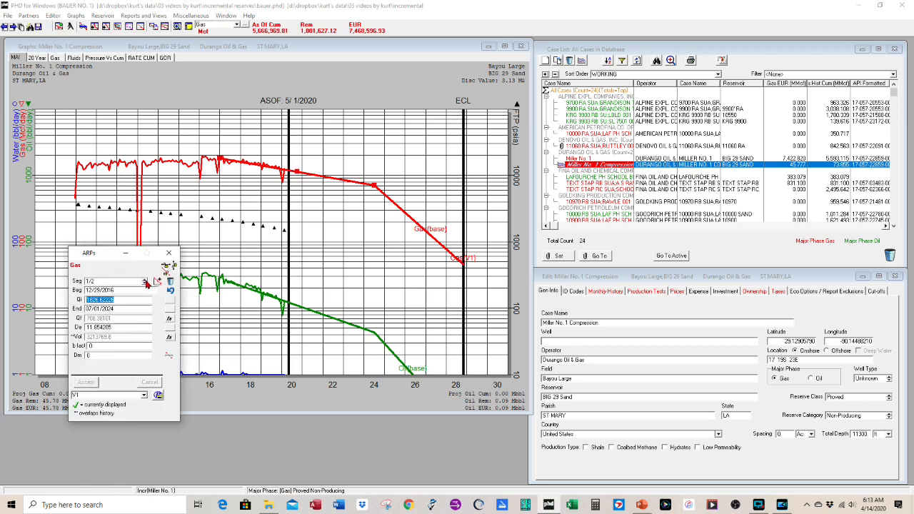
Step: Delete gas segment 2/2, end segment 1 at 07/01/2021, and insert a new projection segment
{"action": "left_click", "coordinate": [143, 280]}
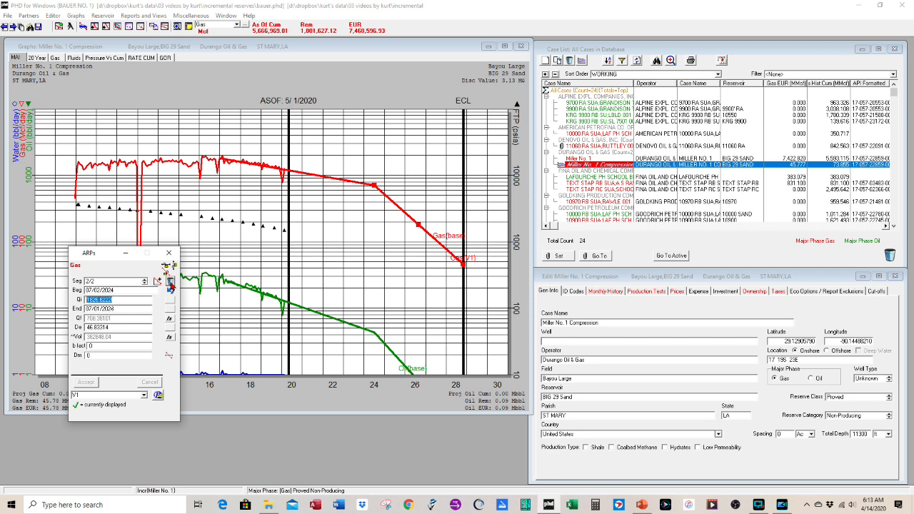
{"action": "left_click", "coordinate": [144, 284]}
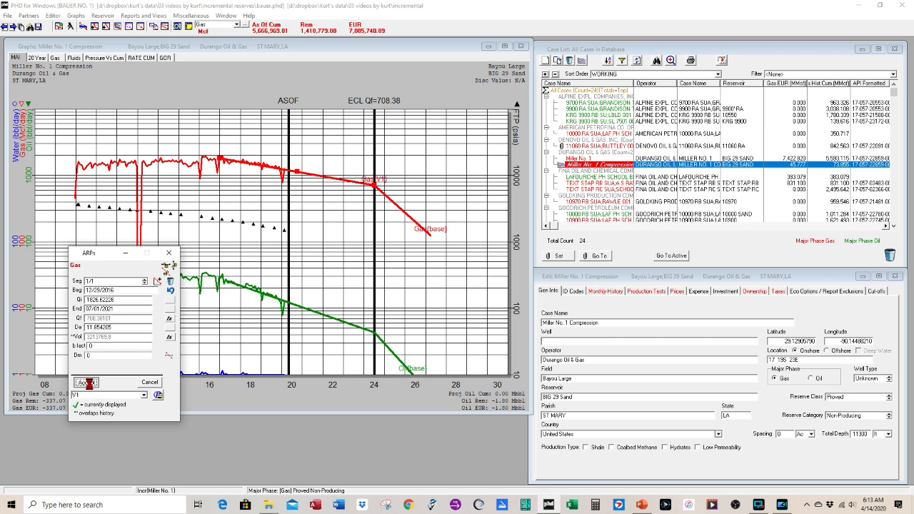
{"action": "left_click", "coordinate": [86, 382]}
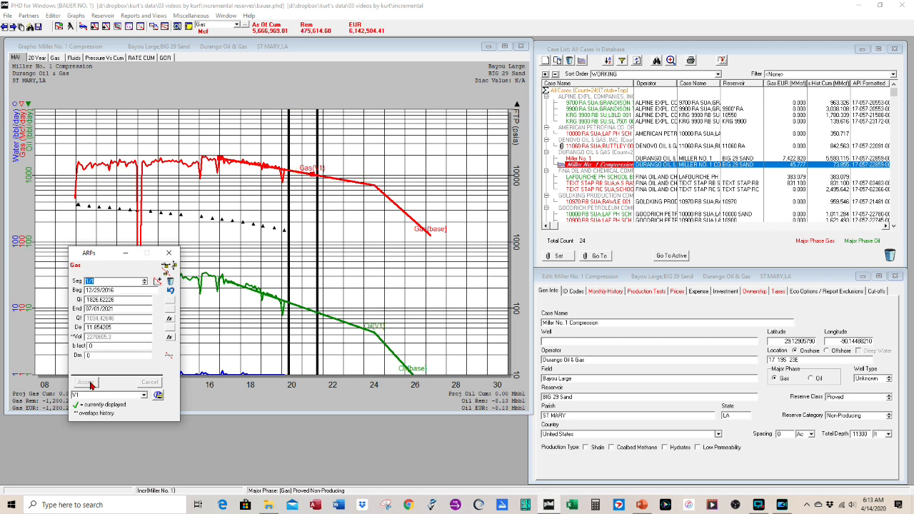
{"action": "mouse_move", "coordinate": [158, 282]}
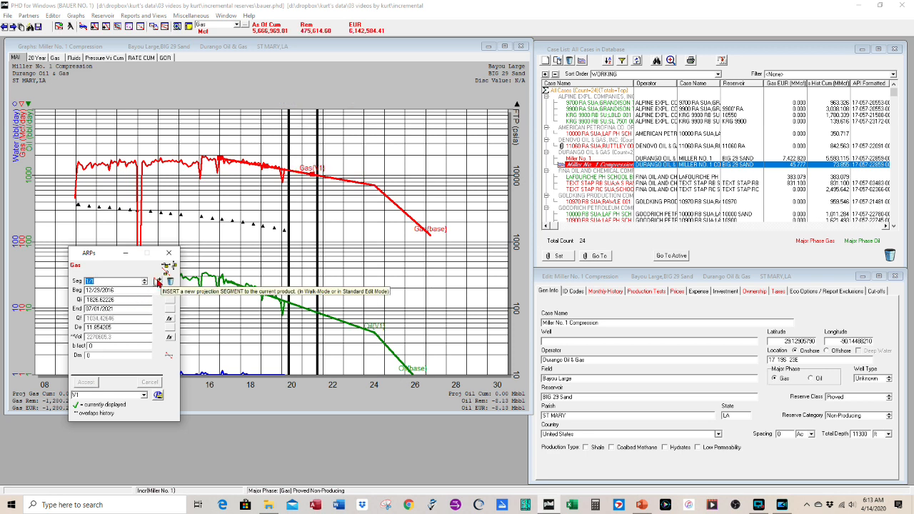
{"action": "left_click", "coordinate": [159, 283]}
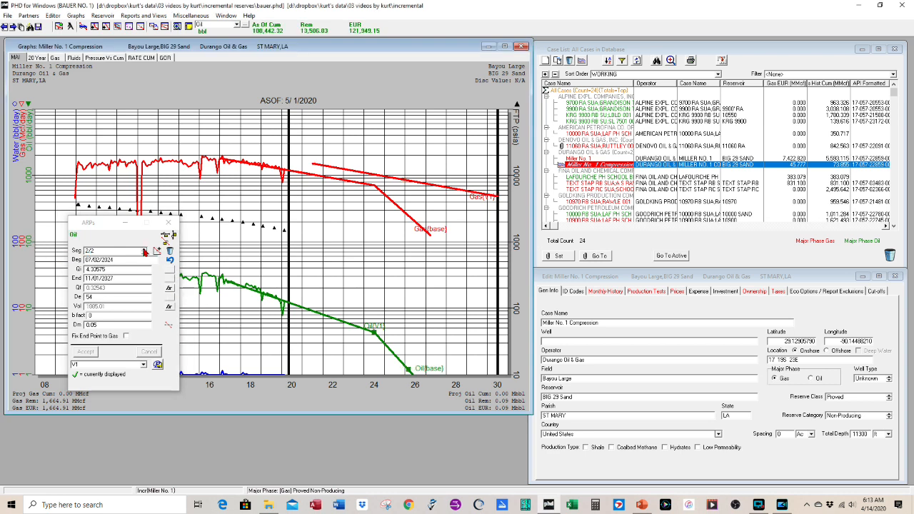
Step: Replace the second oil segment with a new projection after July 2021 and apply the forecast
{"action": "left_click", "coordinate": [145, 250]}
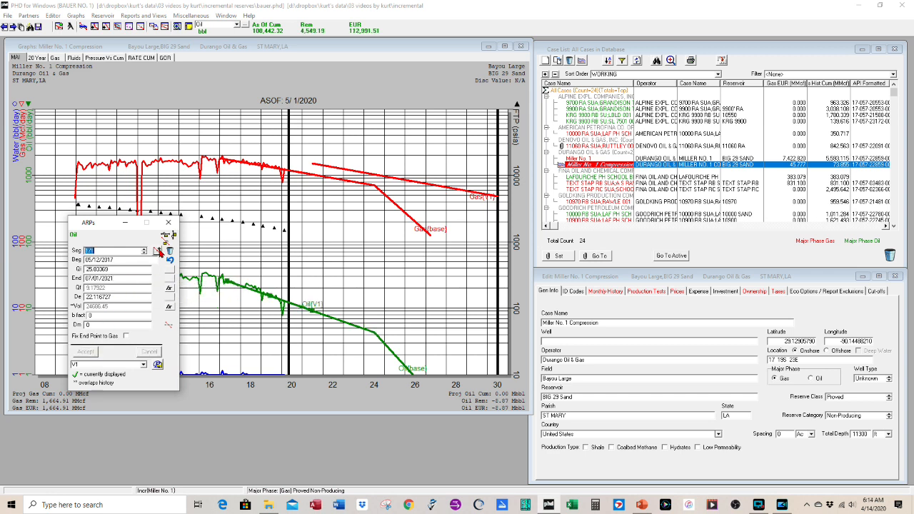
{"action": "left_click", "coordinate": [160, 250]}
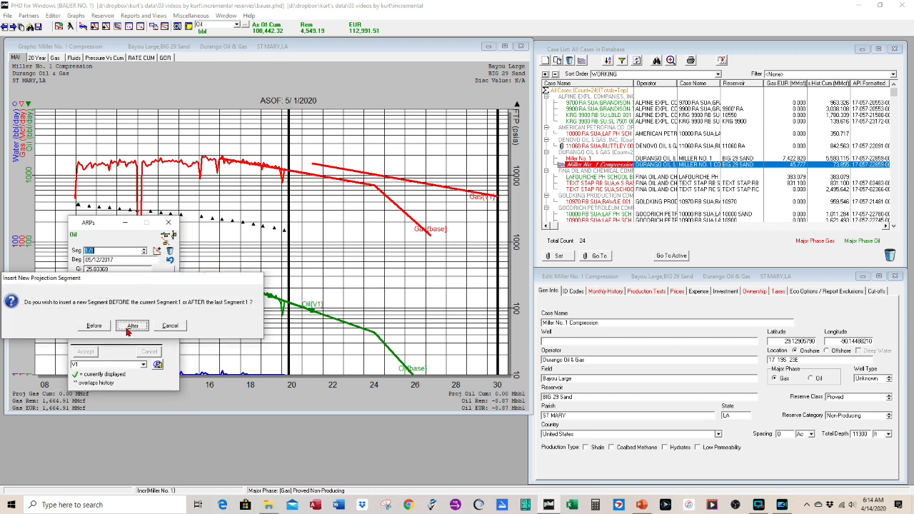
{"action": "left_click", "coordinate": [131, 325]}
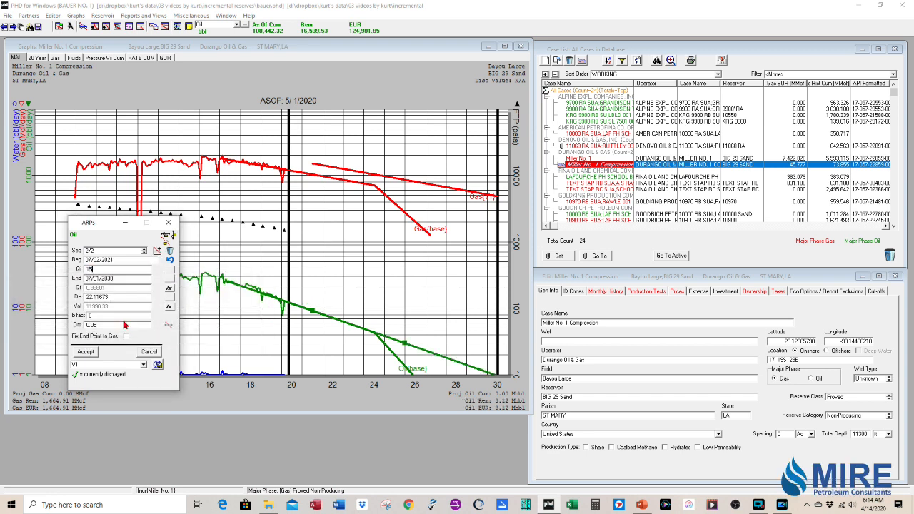
{"action": "left_click", "coordinate": [84, 351]}
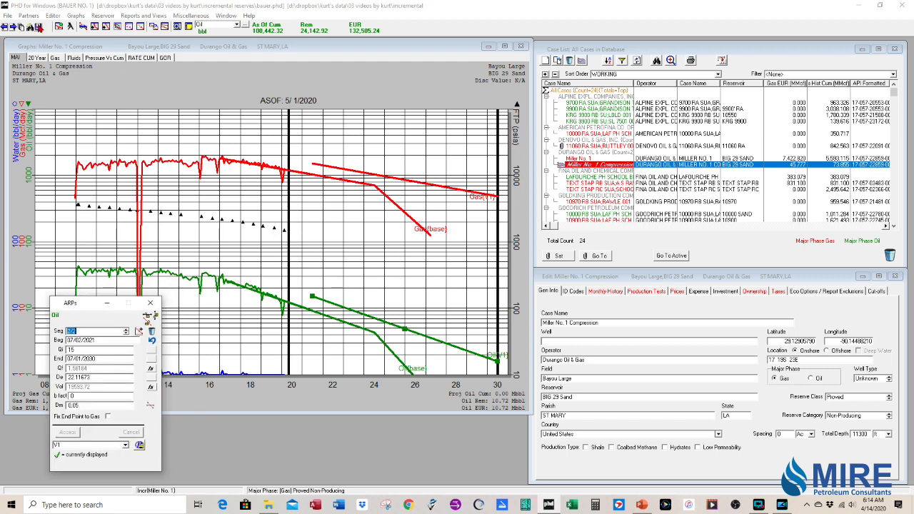
{"action": "left_click", "coordinate": [149, 328]}
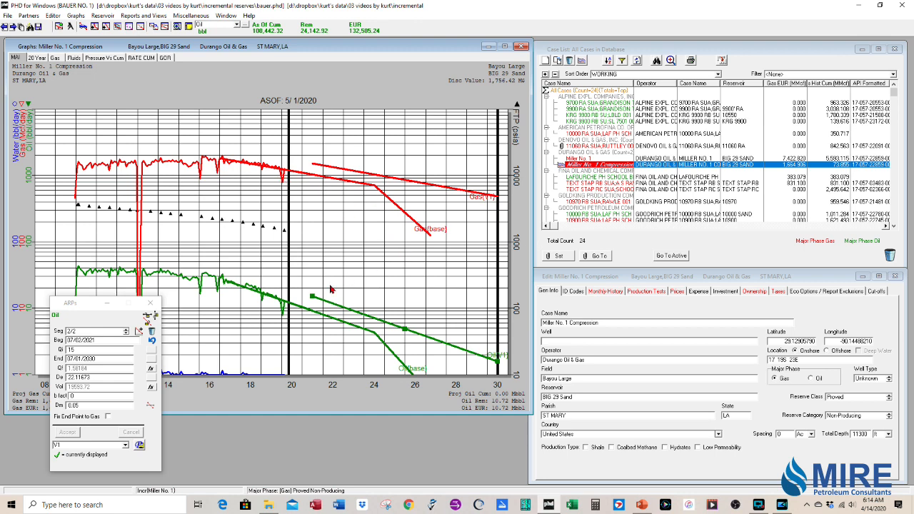
{"action": "mouse_move", "coordinate": [312, 225]}
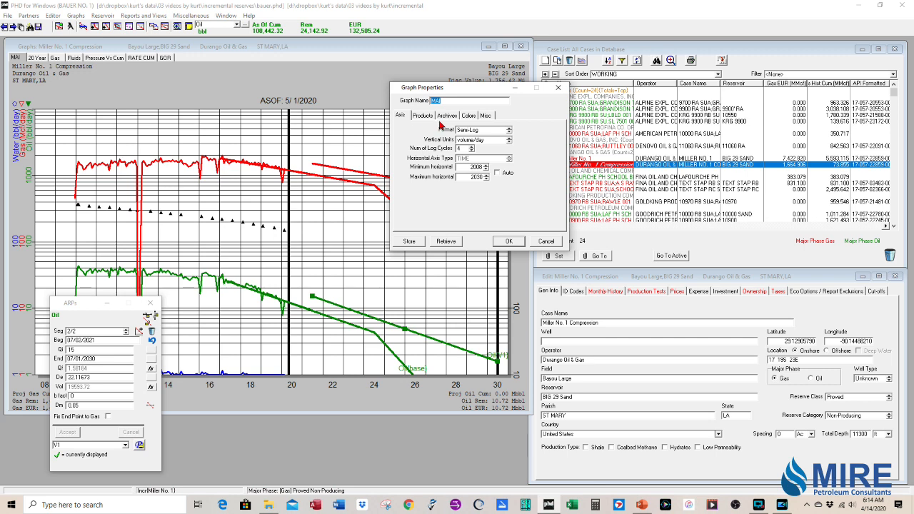
Step: Uncheck the Base Case archive in Graph Properties and move the ARPs window aside
{"action": "left_click", "coordinate": [447, 115]}
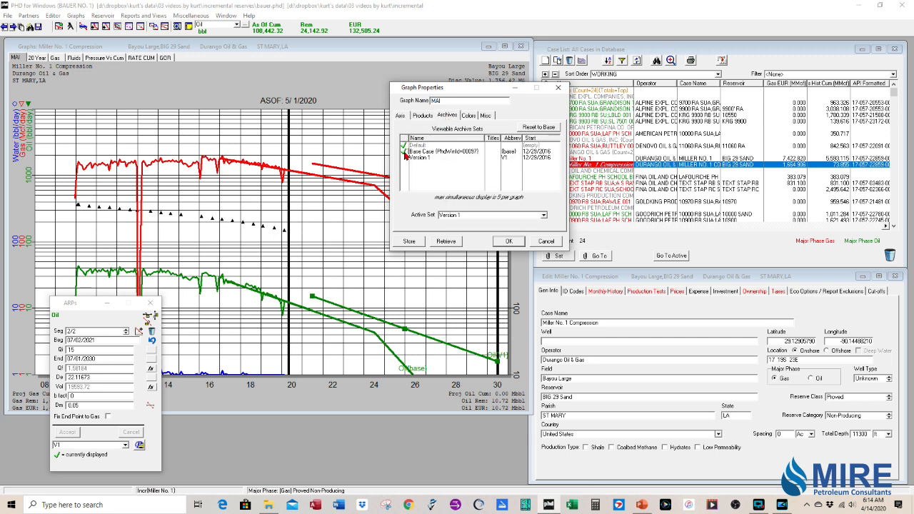
{"action": "left_click", "coordinate": [508, 241]}
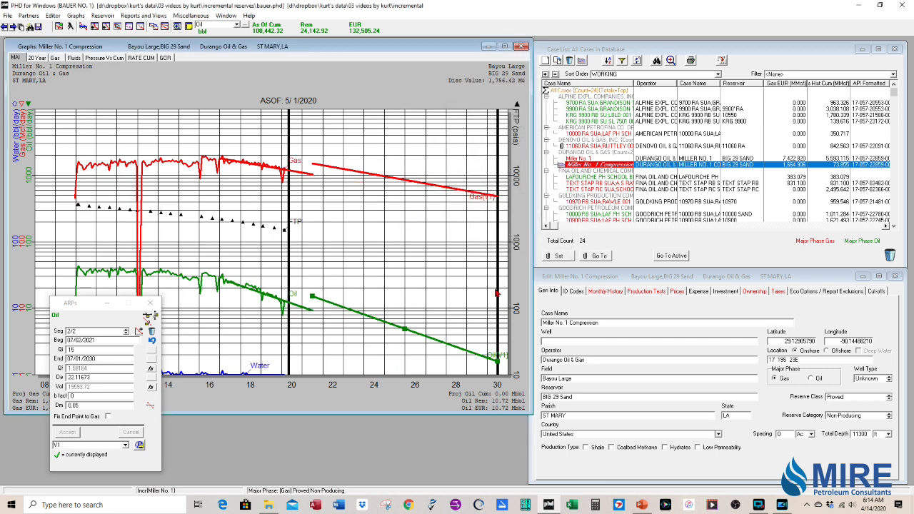
{"action": "mouse_move", "coordinate": [76, 105]}
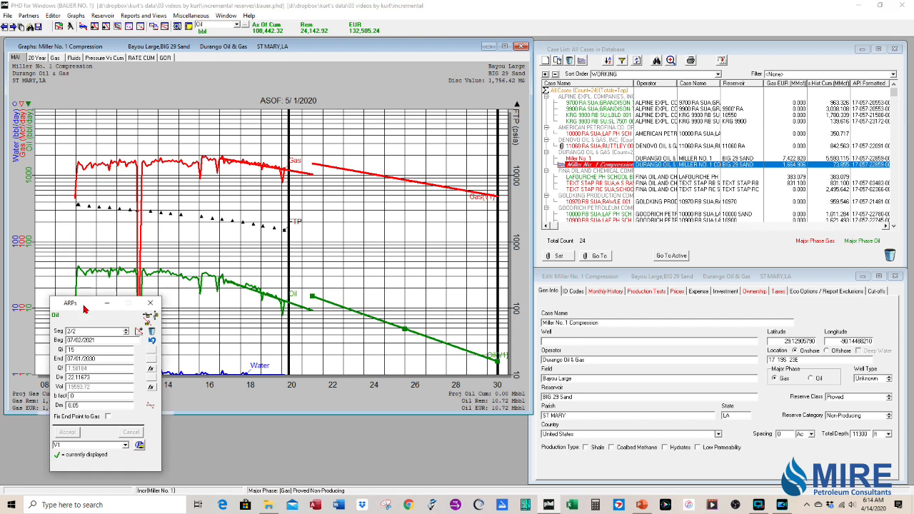
{"action": "left_click_drag", "start_coordinate": [100, 302], "coordinate": [205, 328]}
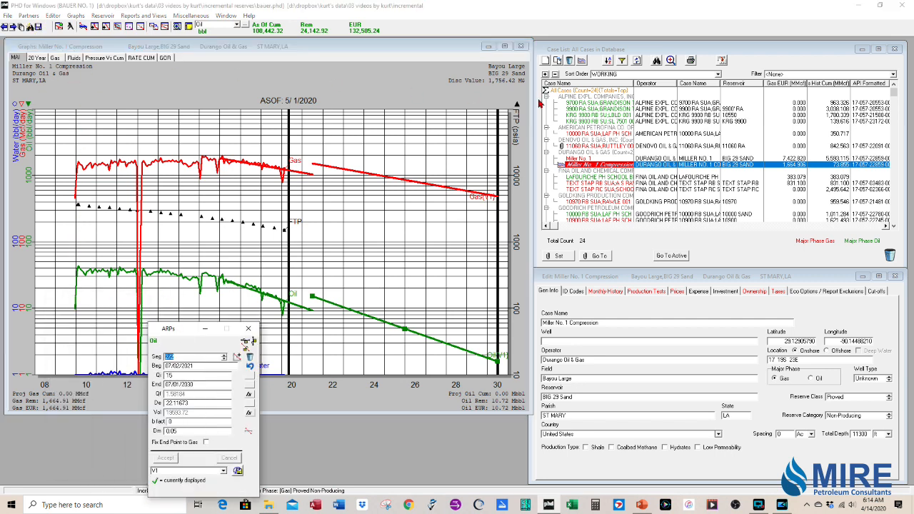
{"action": "mouse_move", "coordinate": [300, 275]}
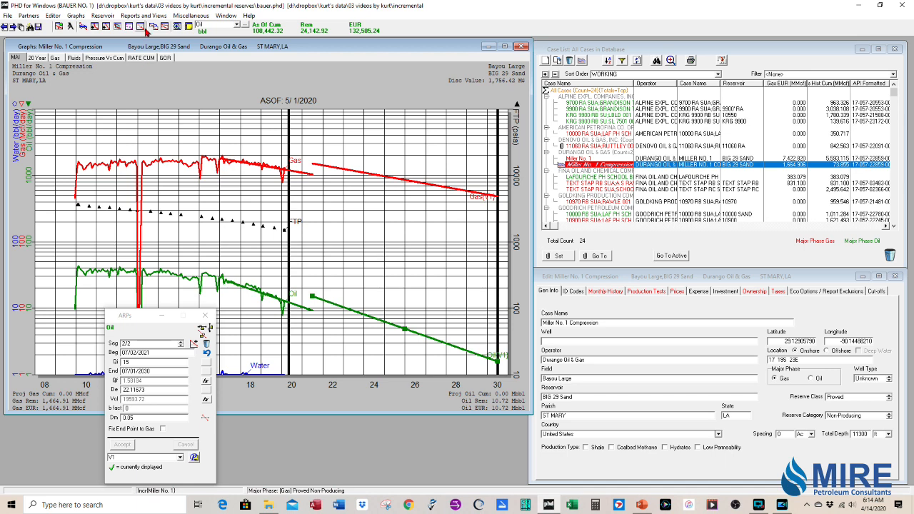
Step: Run the Standard One Liner report on Miller No. 1 and Miller No. 1 Compression
{"action": "left_click", "coordinate": [140, 26]}
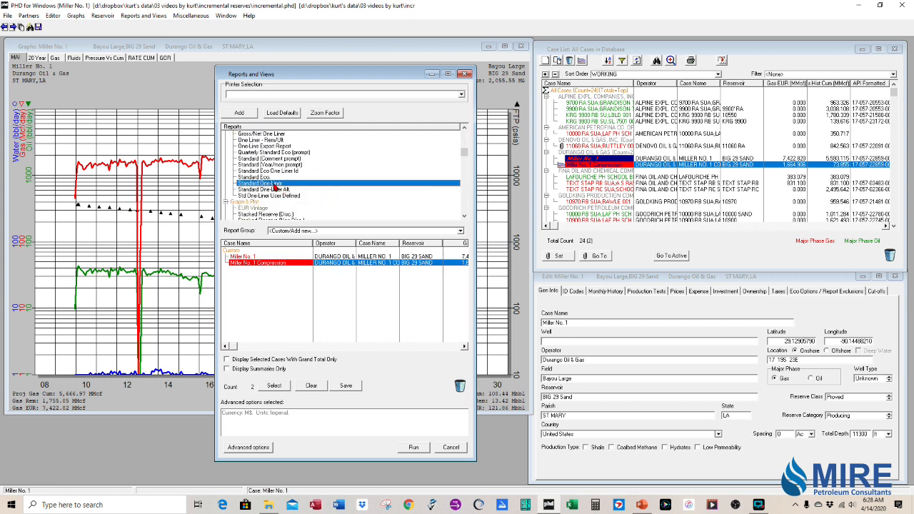
{"action": "mouse_move", "coordinate": [417, 450]}
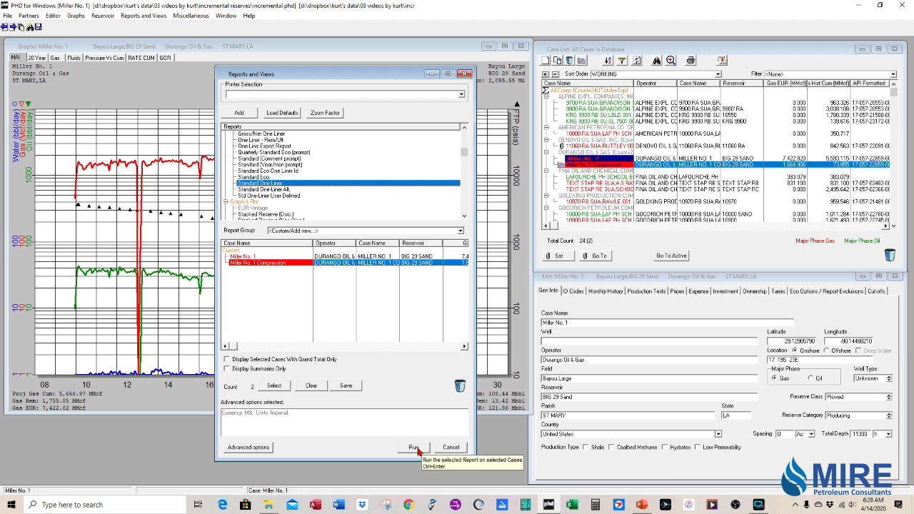
{"action": "left_click", "coordinate": [413, 447]}
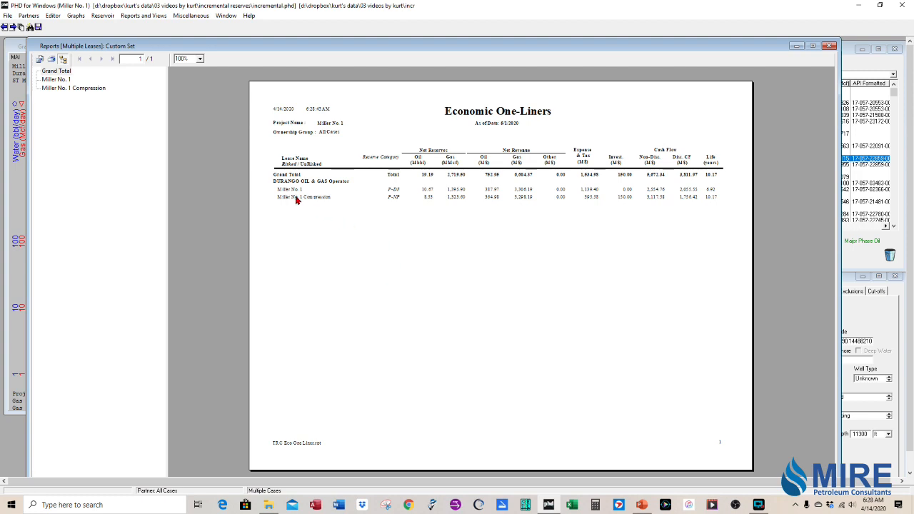
{"action": "left_click", "coordinate": [314, 189]}
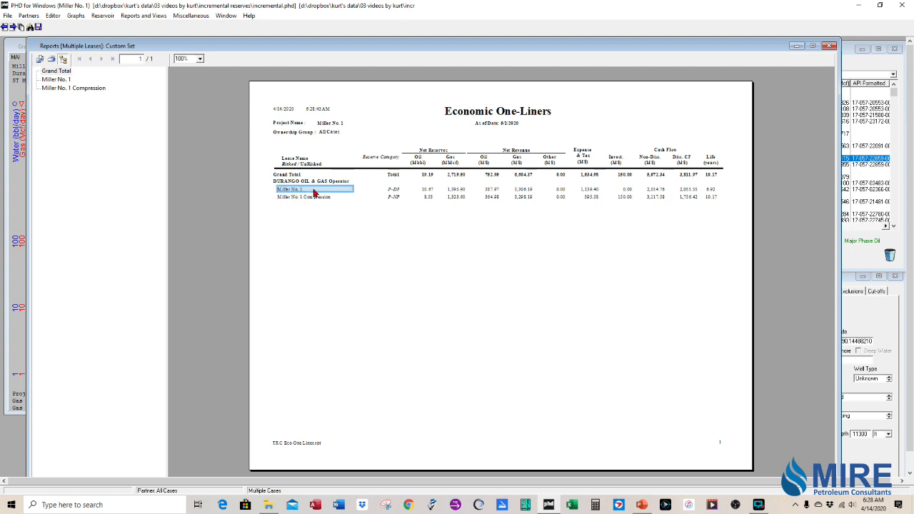
{"action": "left_click", "coordinate": [391, 189]}
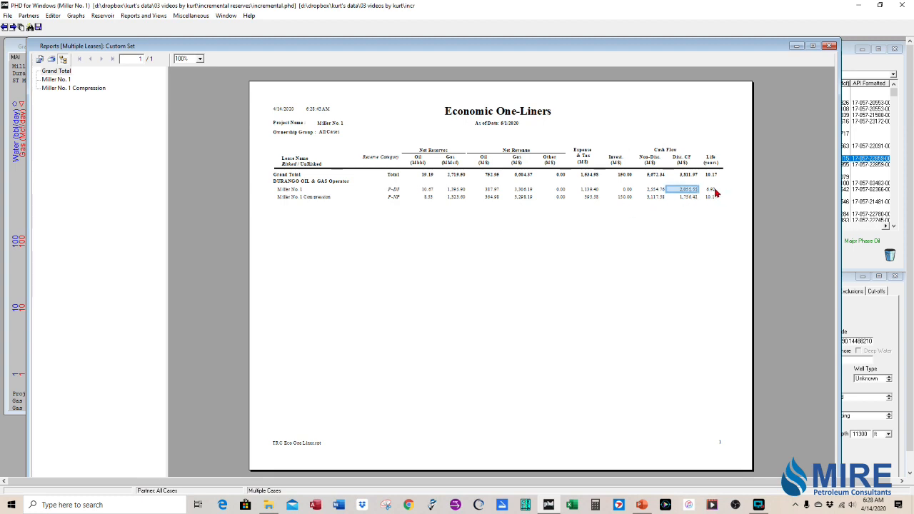
{"action": "left_click", "coordinate": [709, 189]}
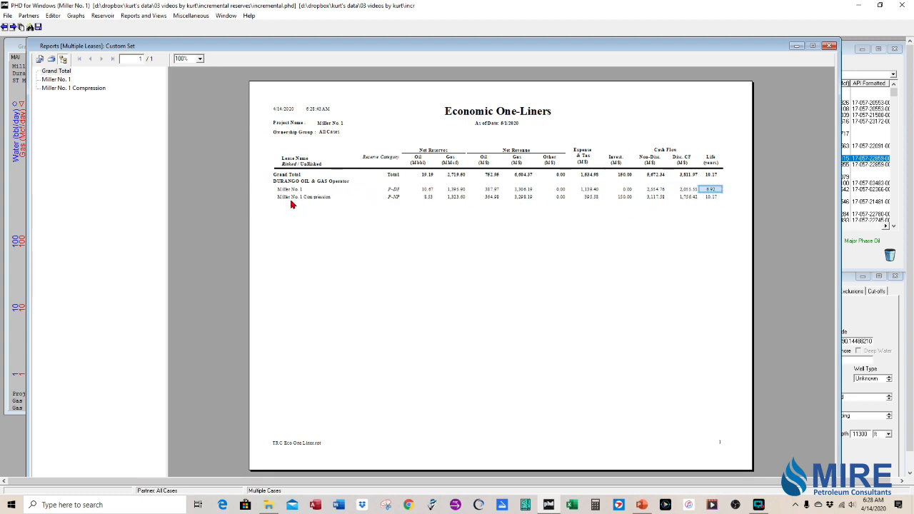
{"action": "left_click", "coordinate": [303, 197]}
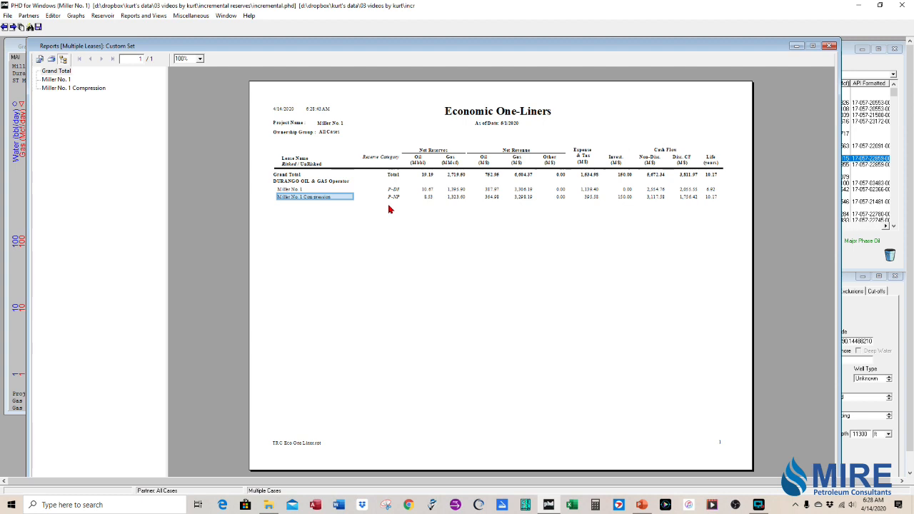
{"action": "left_click", "coordinate": [391, 196]}
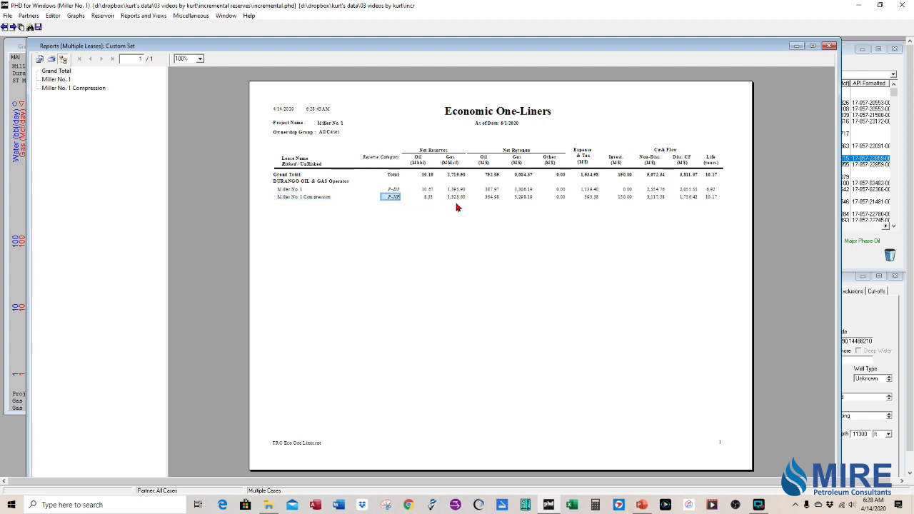
{"action": "mouse_move", "coordinate": [460, 203]}
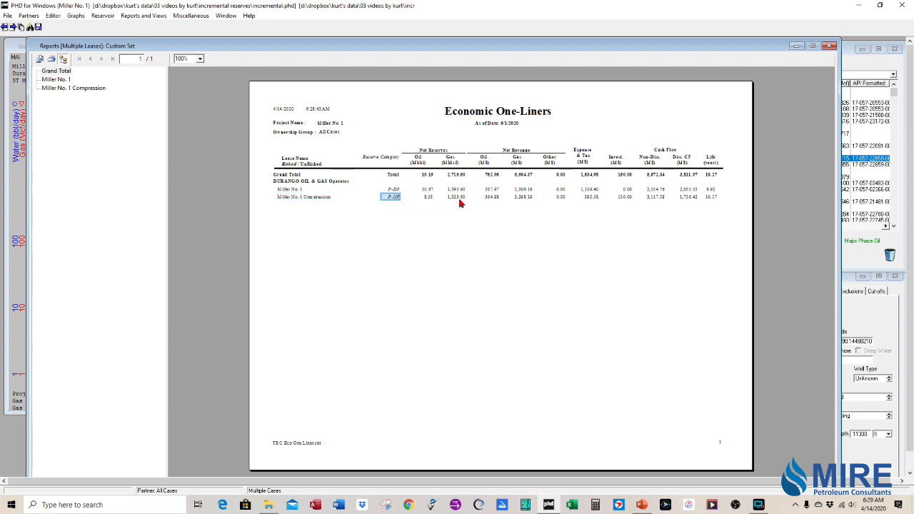
{"action": "mouse_move", "coordinate": [713, 202]}
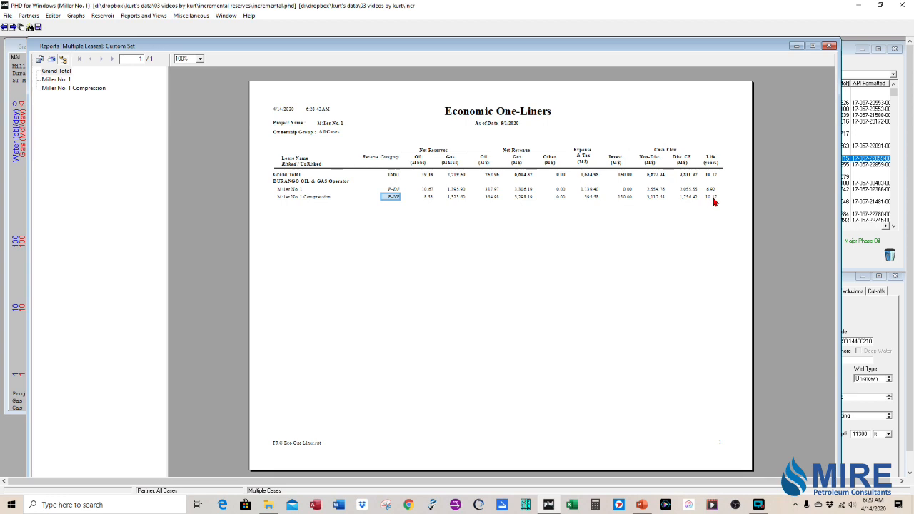
{"action": "left_click", "coordinate": [710, 197]}
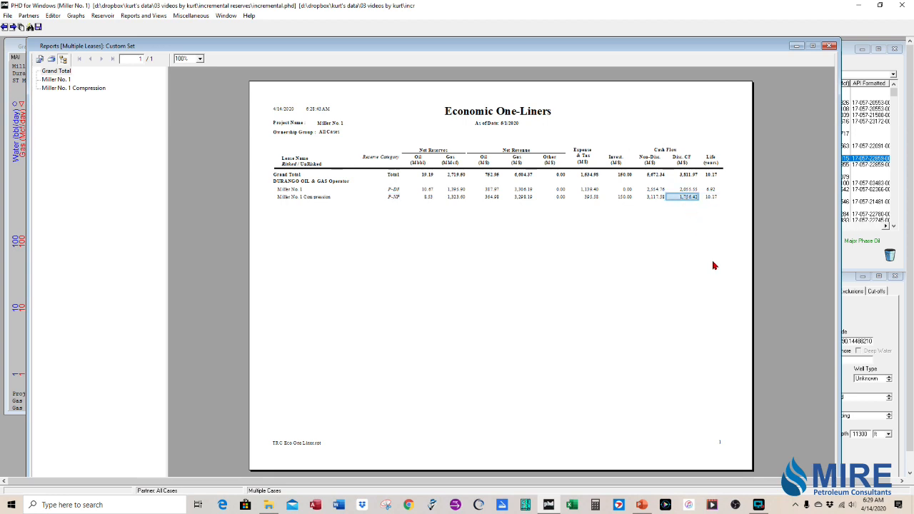
{"action": "mouse_move", "coordinate": [403, 187]}
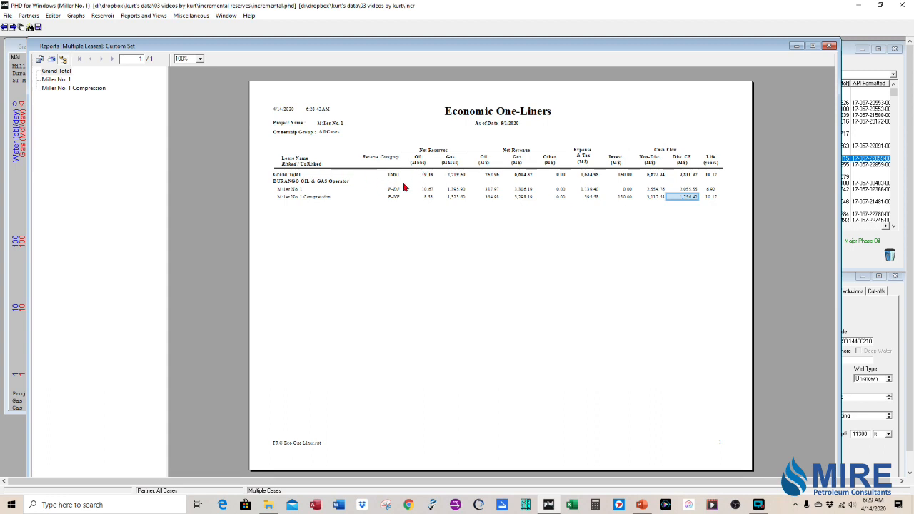
{"action": "left_click", "coordinate": [682, 175]}
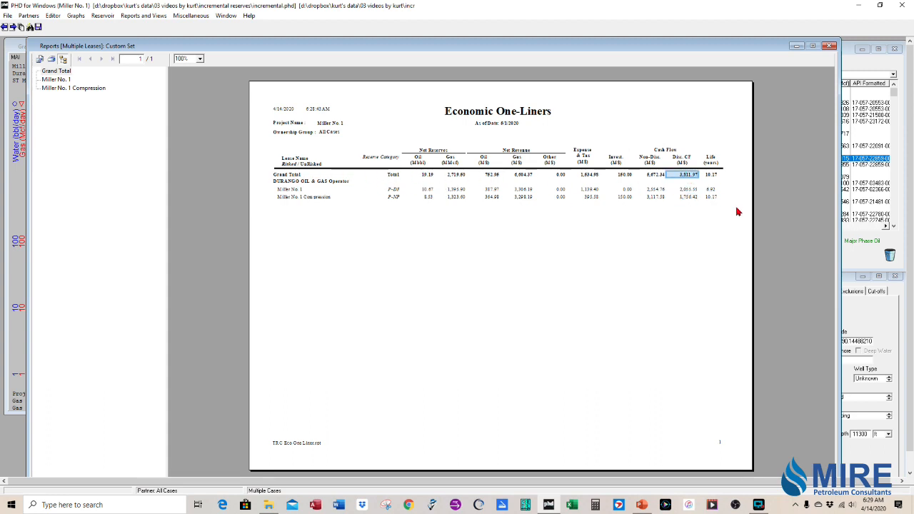
{"action": "mouse_move", "coordinate": [689, 200]}
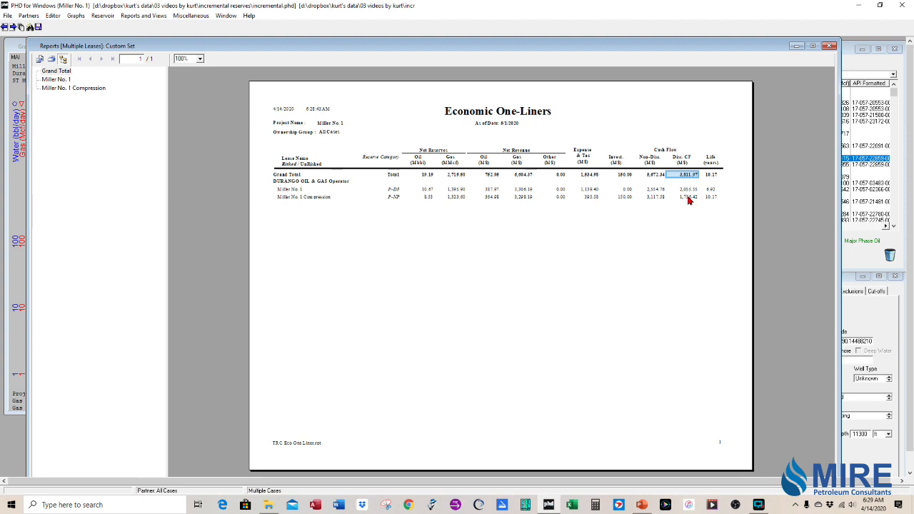
{"action": "mouse_move", "coordinate": [649, 255]}
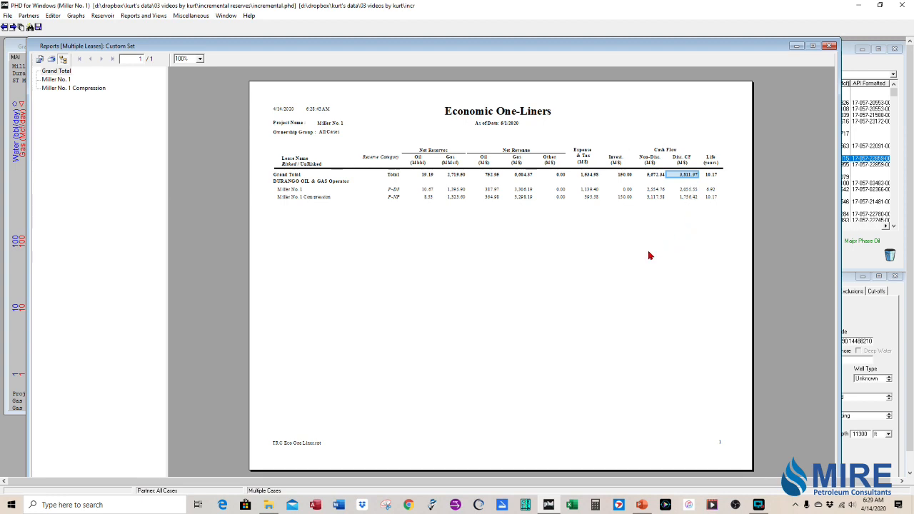